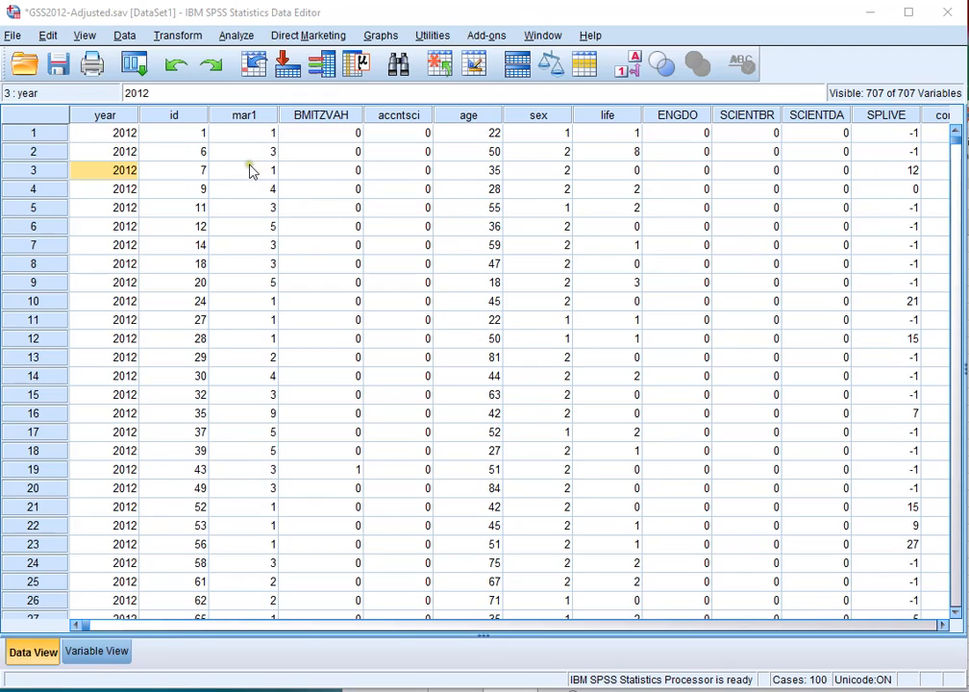
Show mar1 and other columns as value labels like MARRIED and DIVORCED, not codes.
{"action": "left_click", "coordinate": [243, 171]}
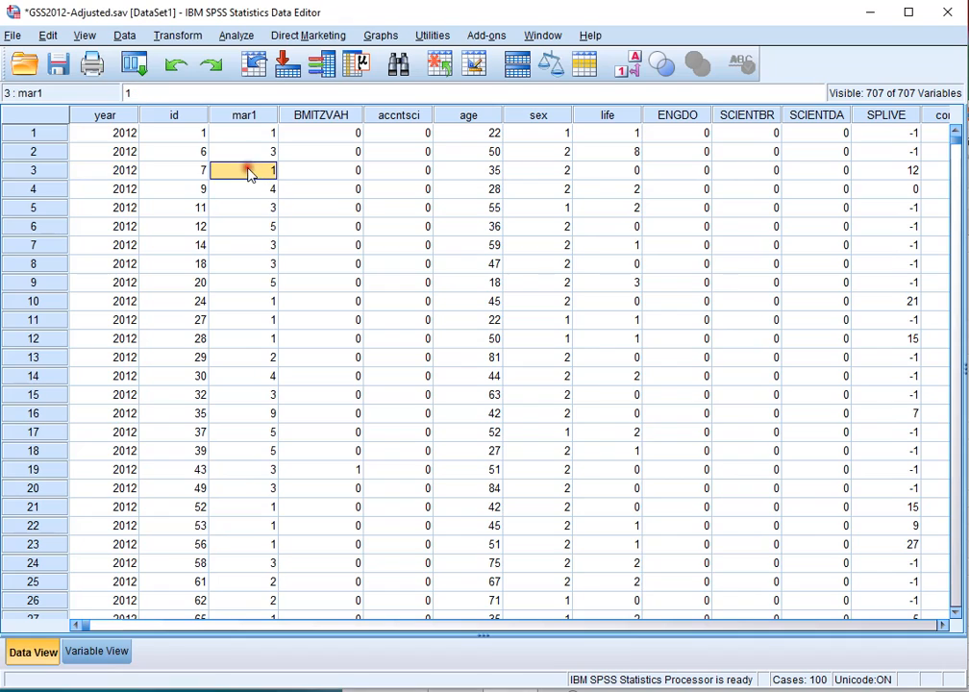
{"action": "left_click", "coordinate": [243, 114]}
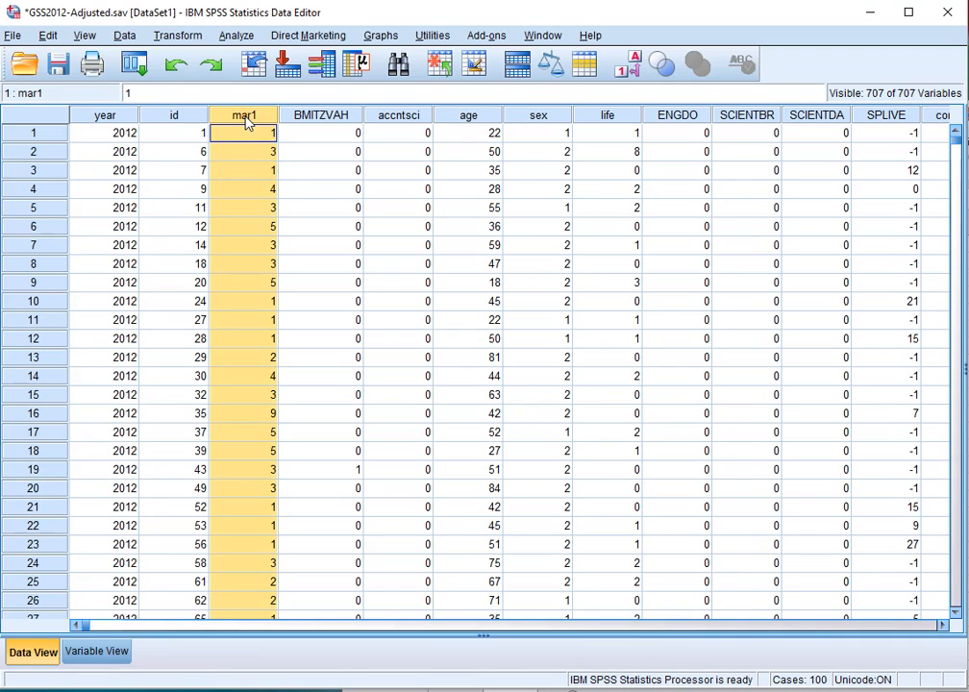
{"action": "mouse_move", "coordinate": [248, 176]}
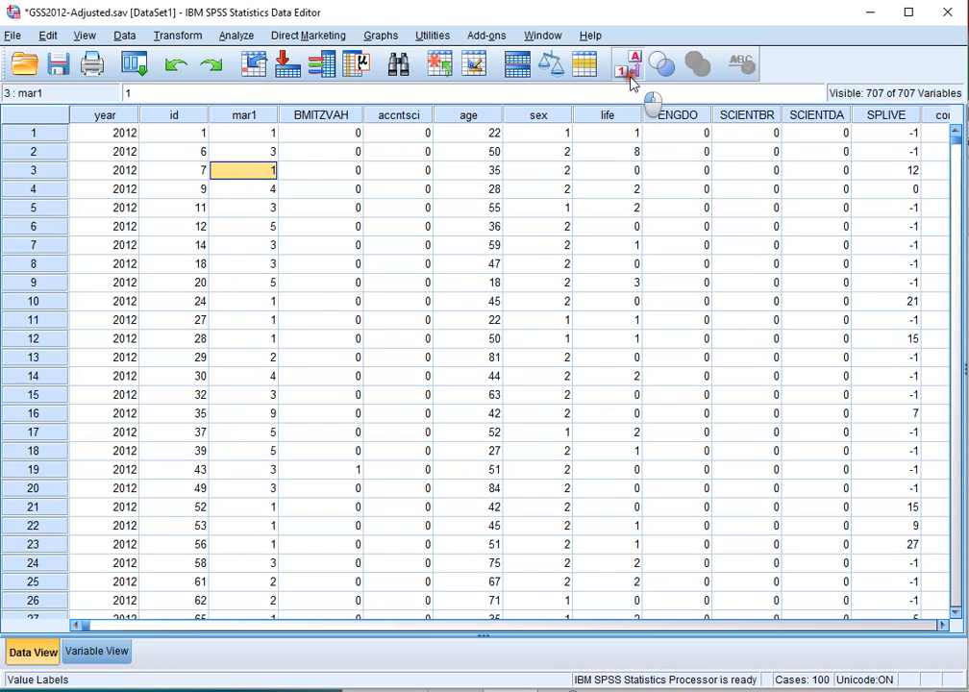
{"action": "left_click", "coordinate": [626, 63]}
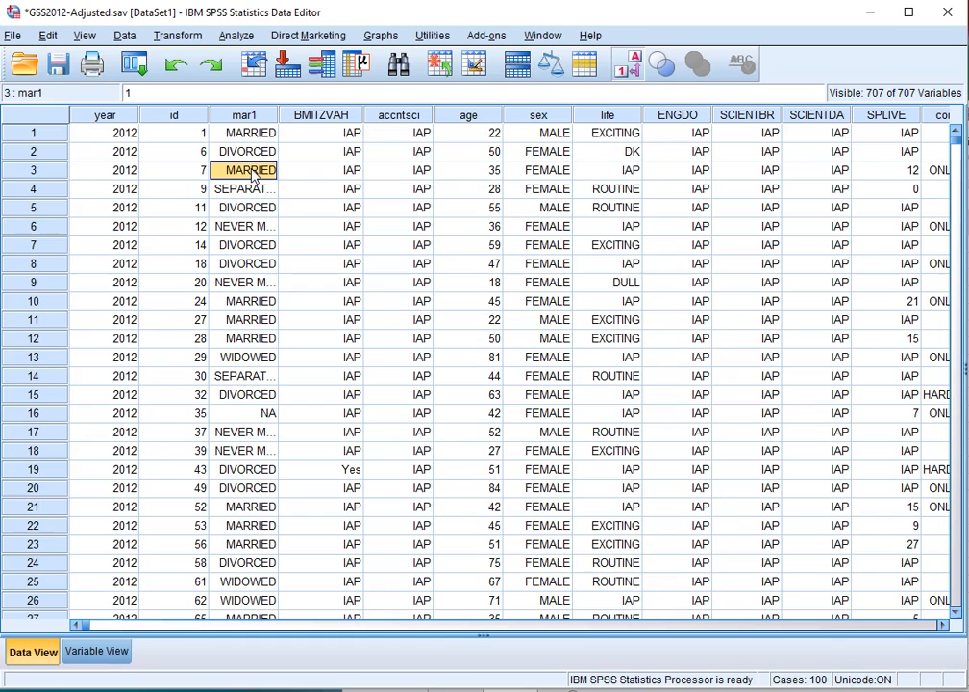
{"action": "mouse_move", "coordinate": [908, 226]}
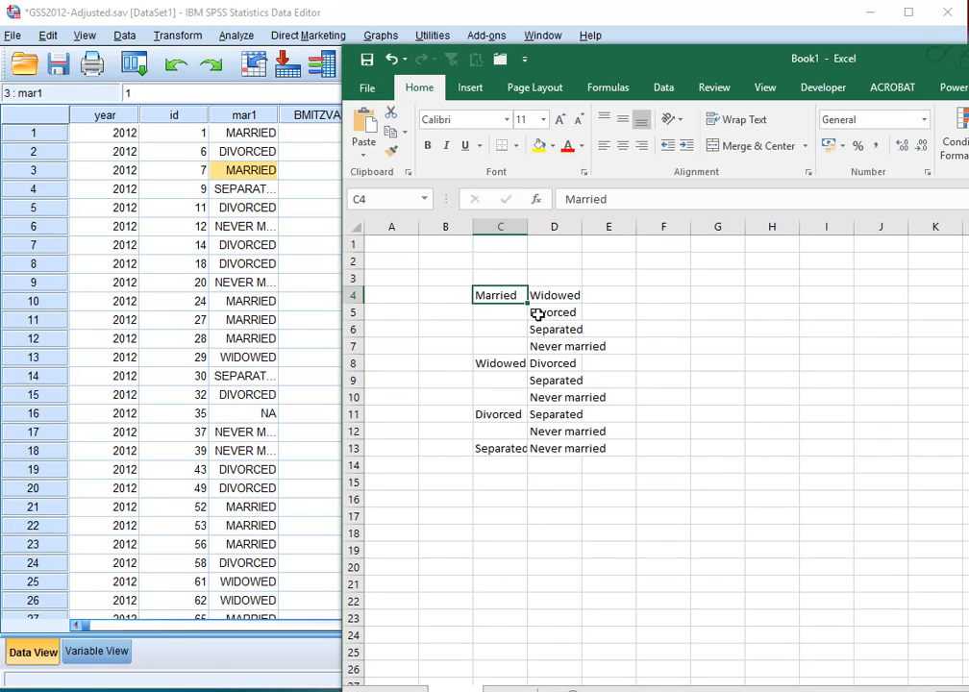
{"action": "mouse_move", "coordinate": [550, 334]}
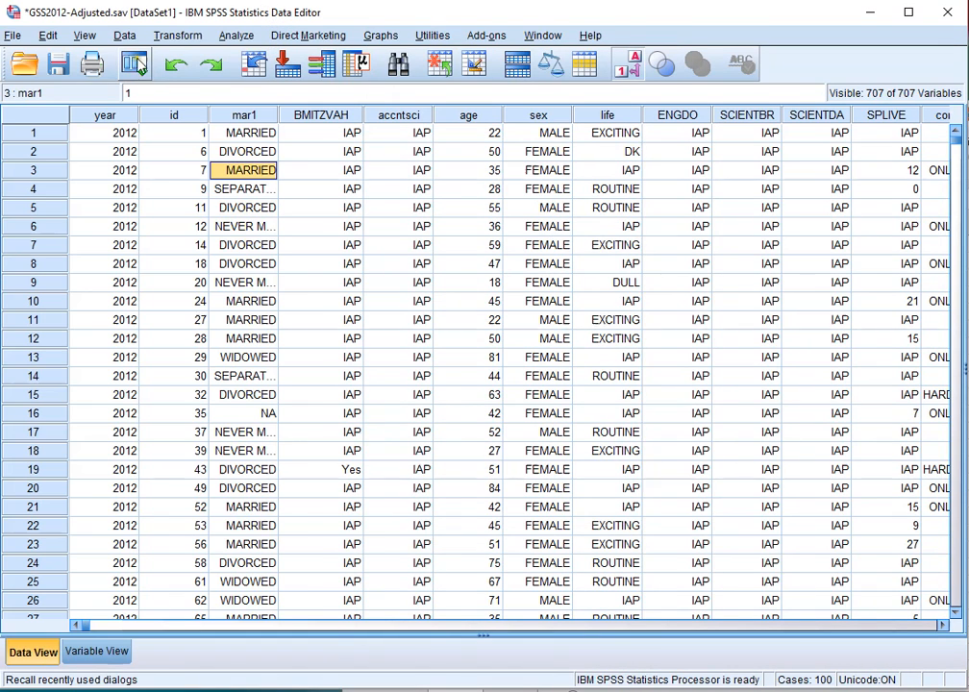
Open Data > Select Cases and choose 'If condition is satisfied'.
{"action": "left_click", "coordinate": [125, 36]}
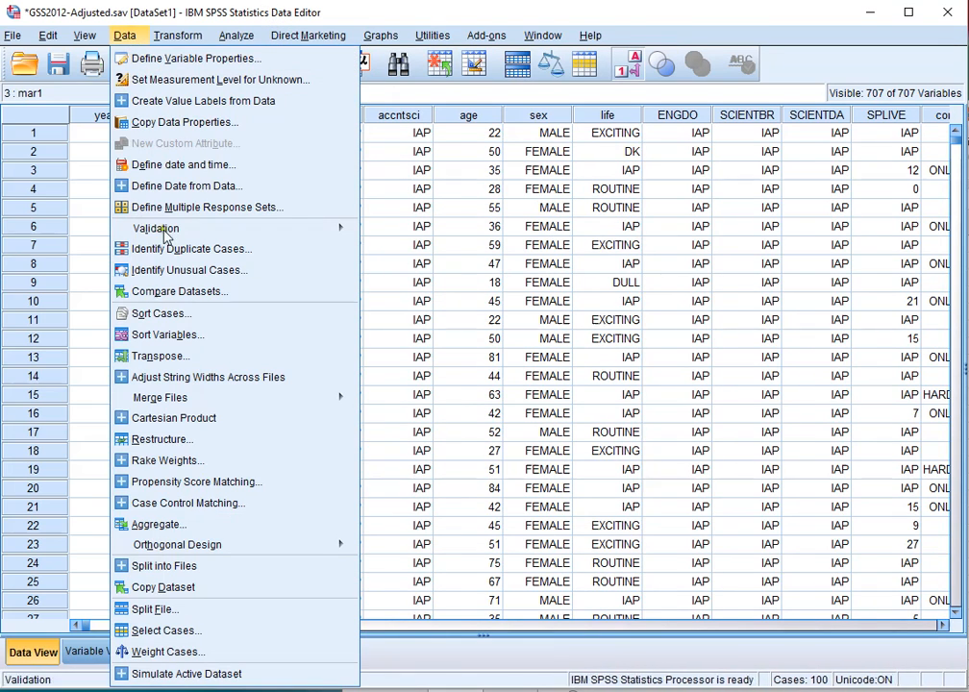
{"action": "mouse_move", "coordinate": [166, 630]}
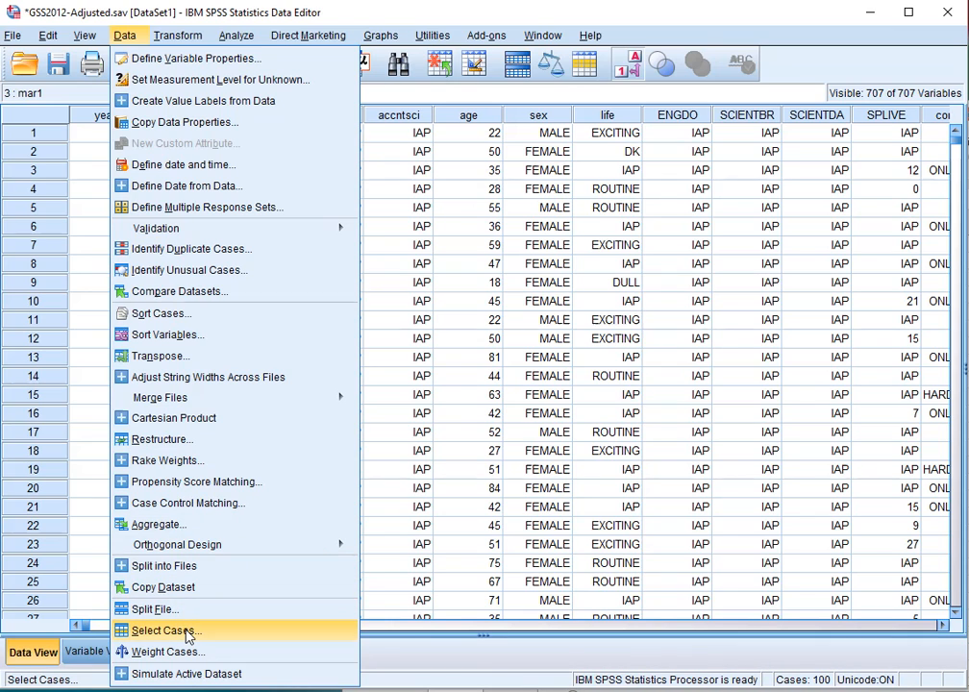
{"action": "left_click", "coordinate": [163, 629]}
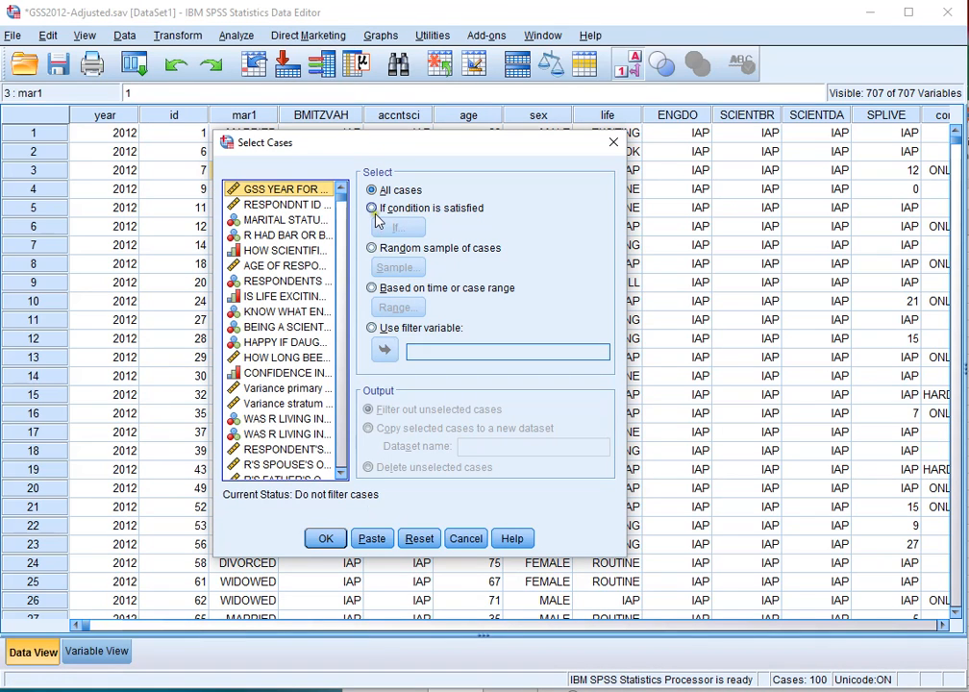
{"action": "left_click", "coordinate": [372, 208]}
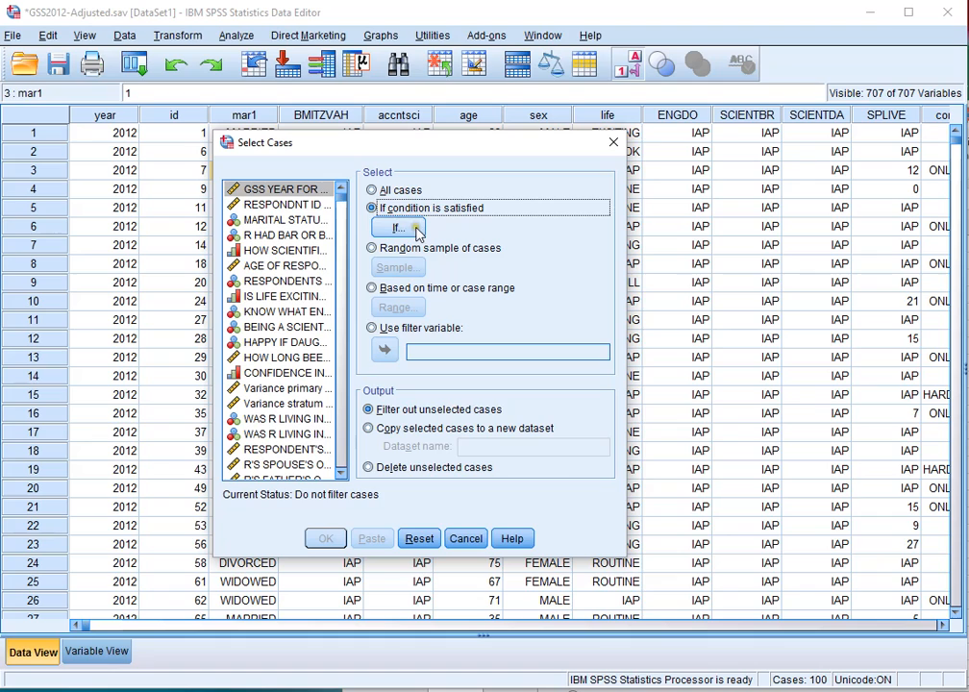
Enter the selection condition mar1 = 1 OR mar1=2 and apply the filter.
{"action": "left_click", "coordinate": [397, 227]}
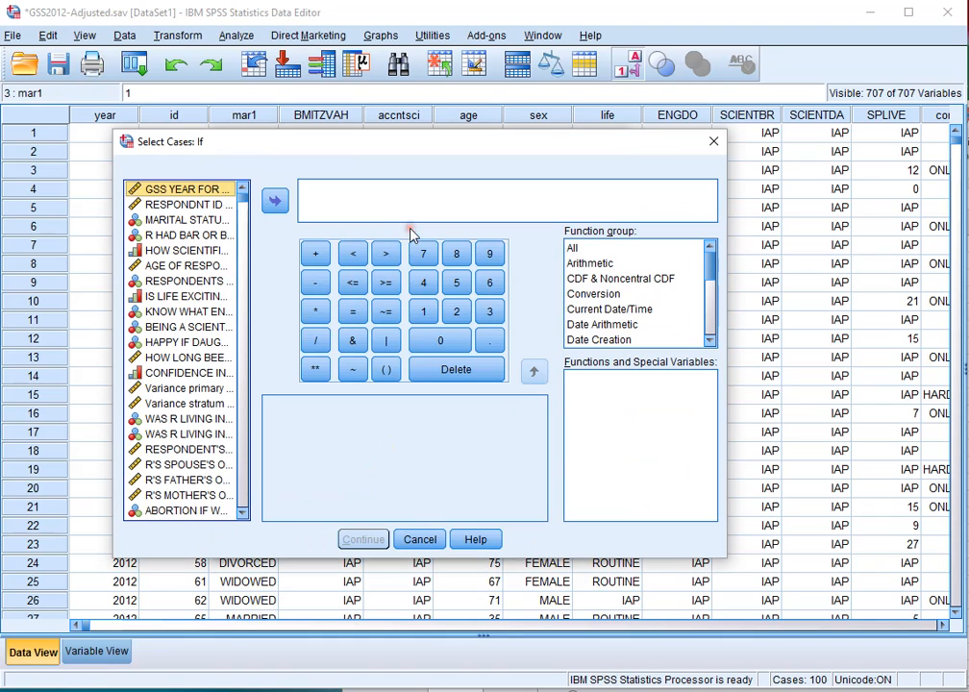
{"action": "mouse_move", "coordinate": [192, 227]}
{"action": "type", "text": "mar1 = 1 OR mar1"}
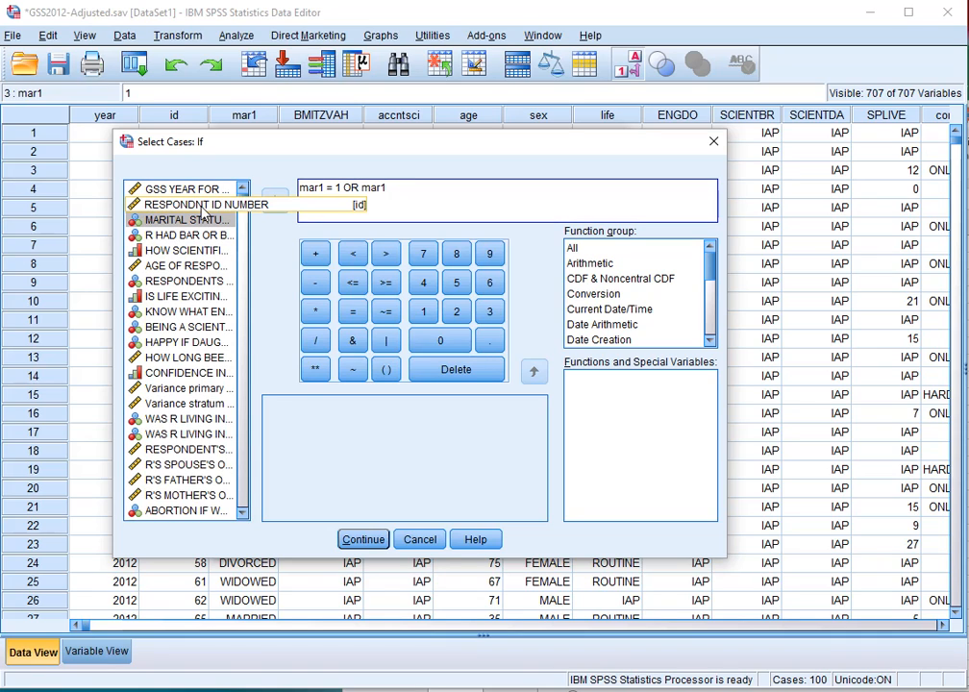
{"action": "type", "text": "=2"}
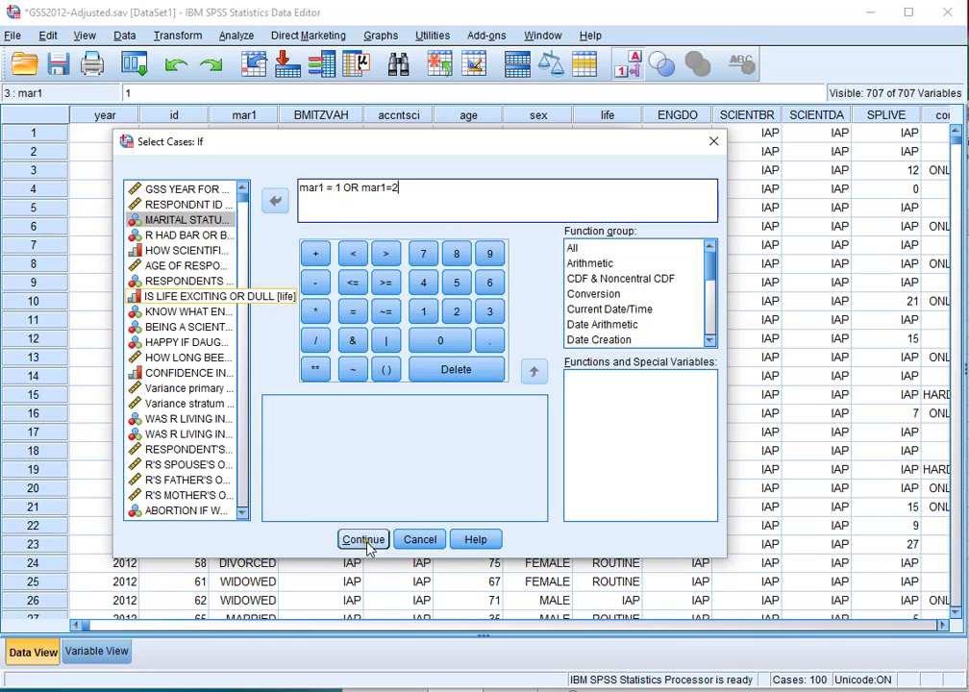
{"action": "left_click", "coordinate": [363, 539]}
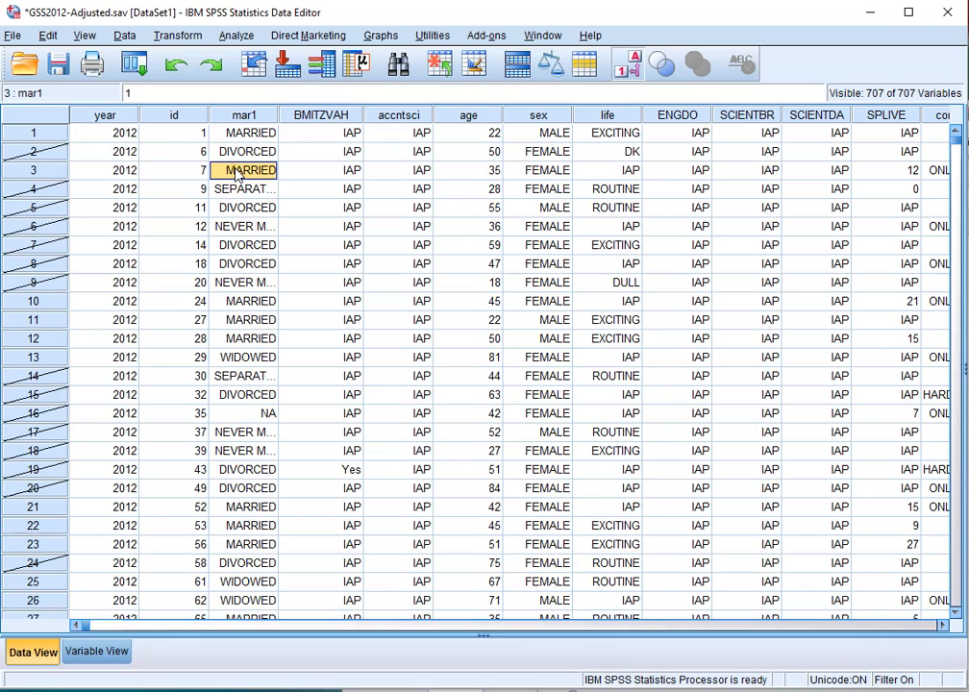
{"action": "mouse_move", "coordinate": [231, 175]}
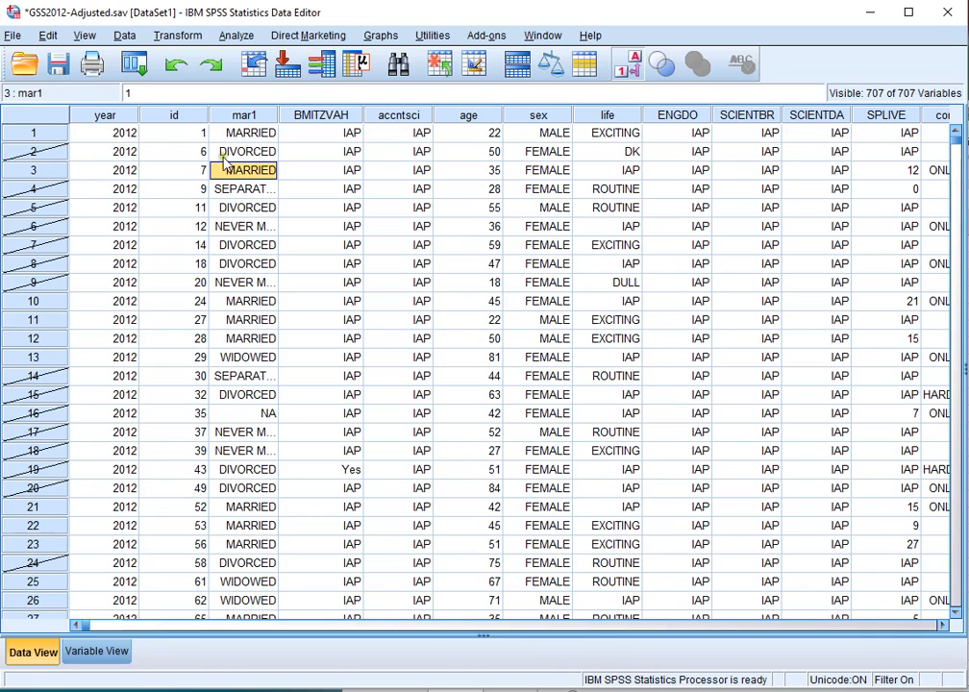
{"action": "mouse_move", "coordinate": [44, 154]}
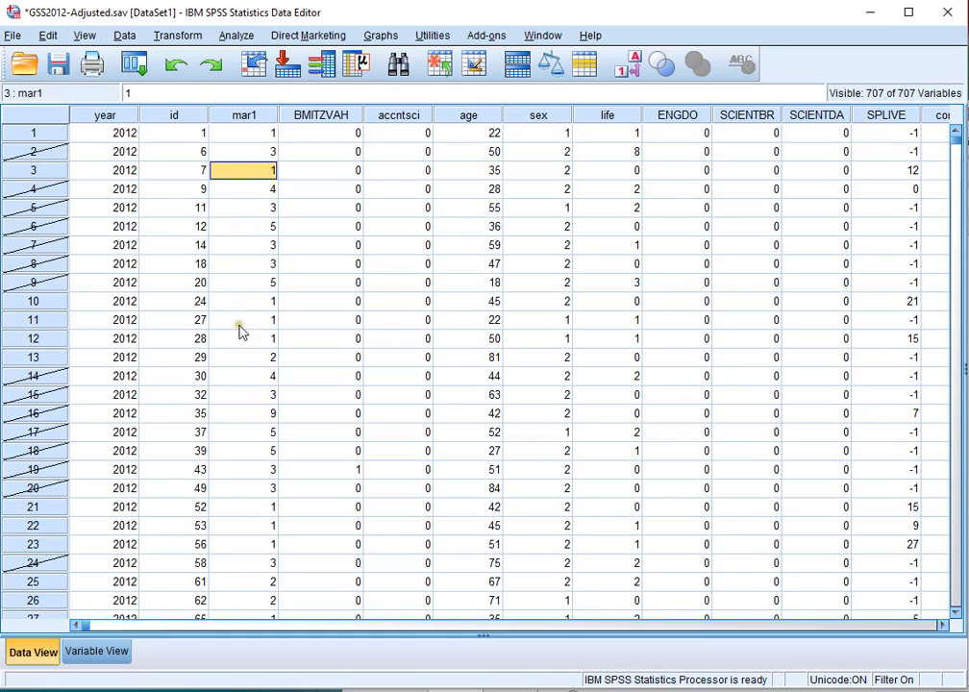
{"action": "mouse_move", "coordinate": [173, 396]}
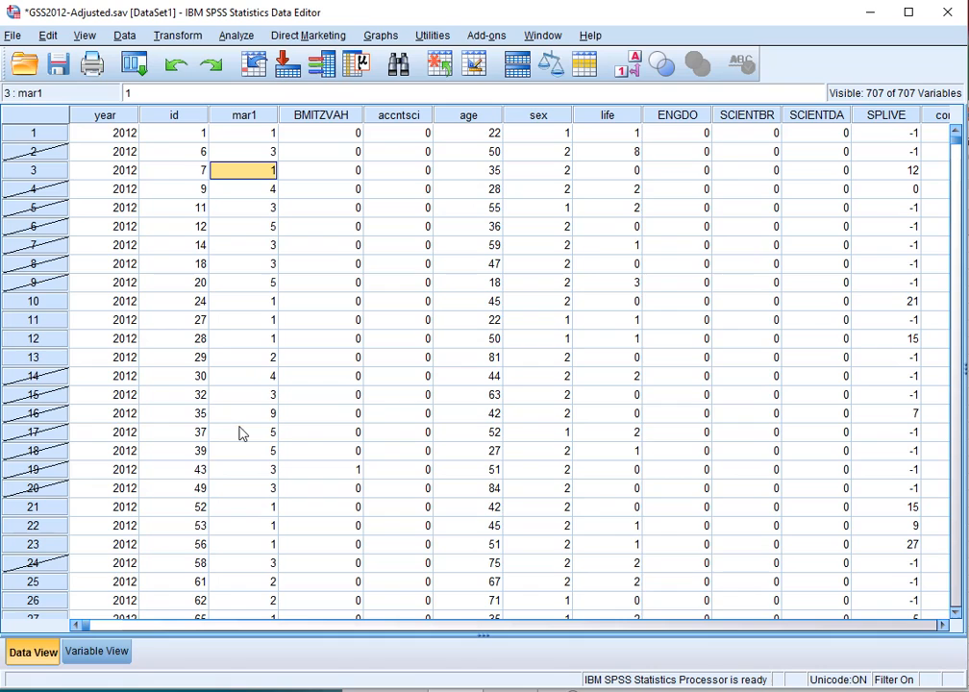
{"action": "mouse_move", "coordinate": [236, 36]}
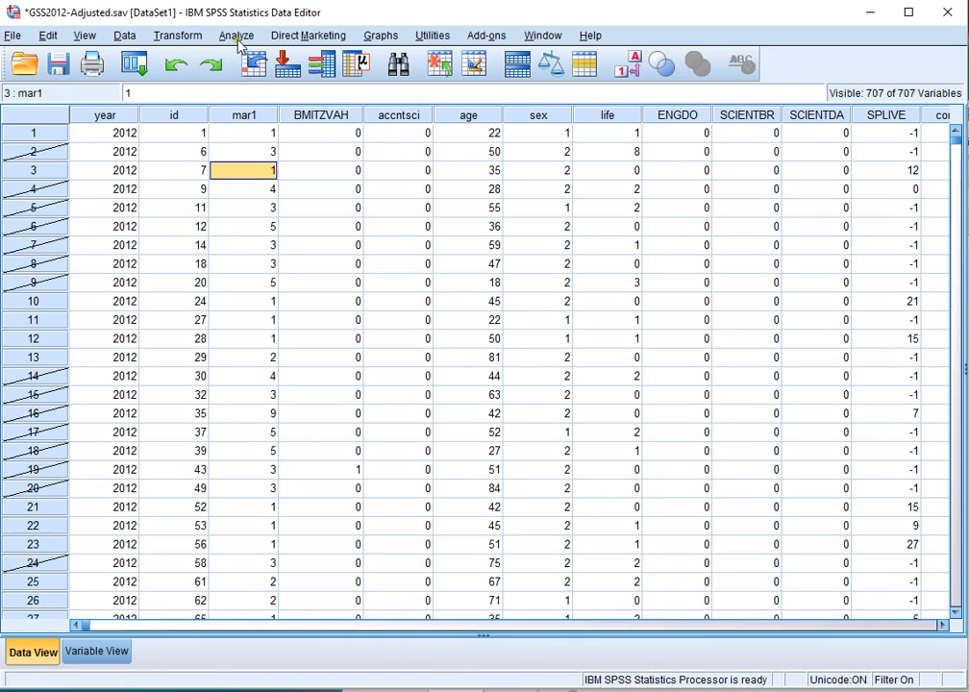
Run a legacy Binomial Test on MARITAL STATUS with test proportion 0.50.
{"action": "left_click", "coordinate": [237, 35]}
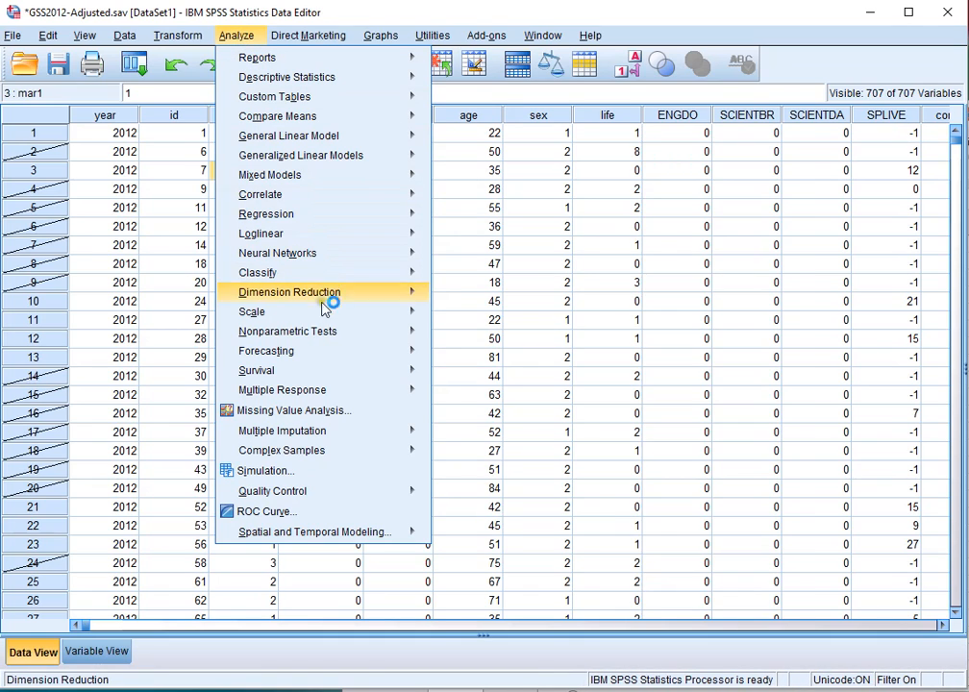
{"action": "left_click", "coordinate": [287, 331]}
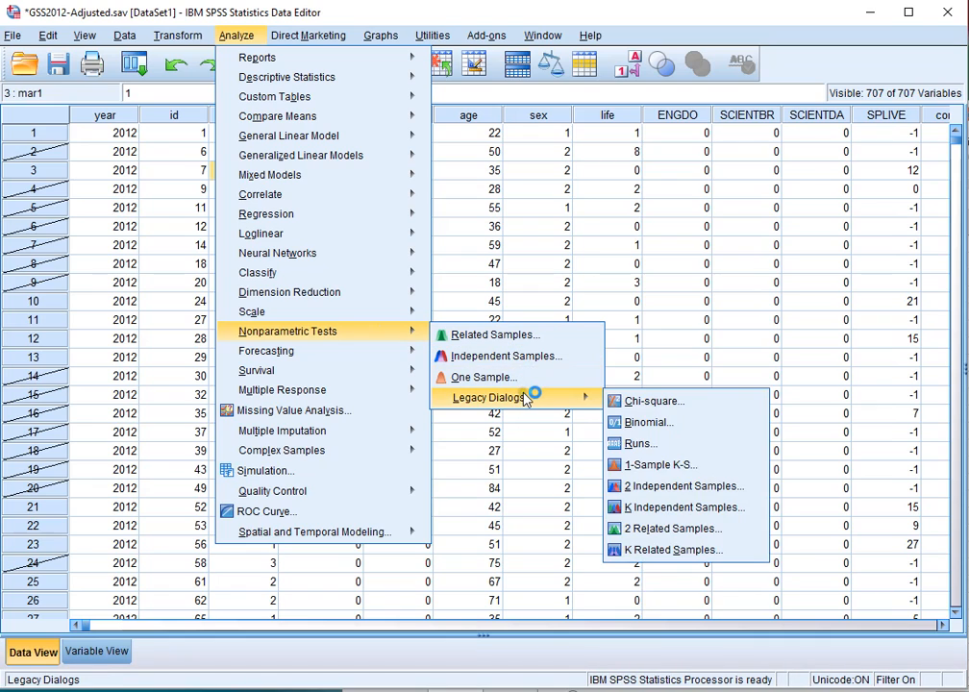
{"action": "mouse_move", "coordinate": [645, 423]}
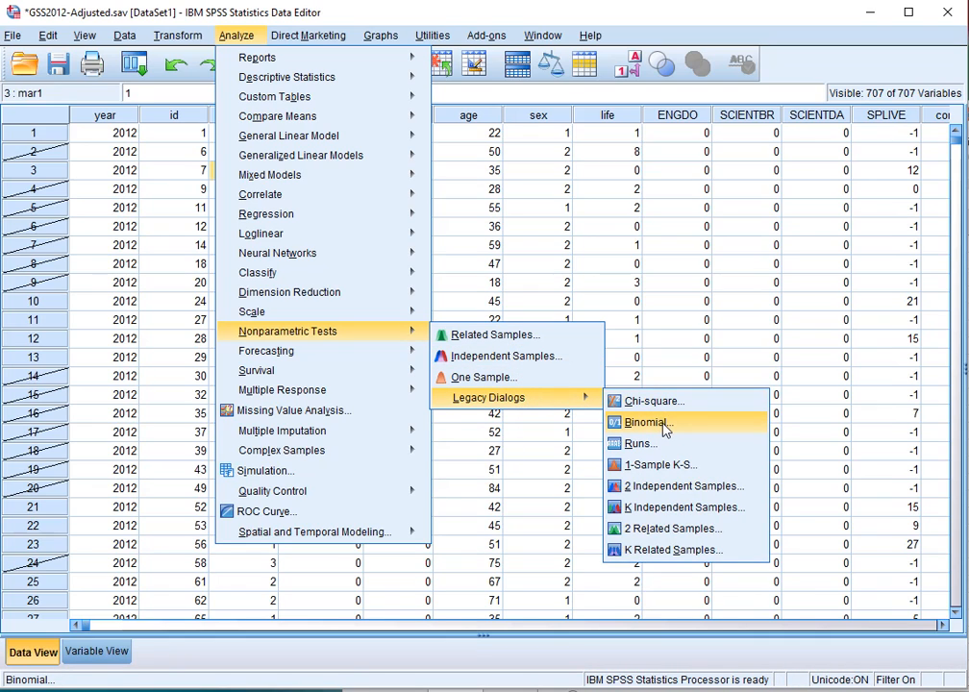
{"action": "left_click", "coordinate": [647, 422]}
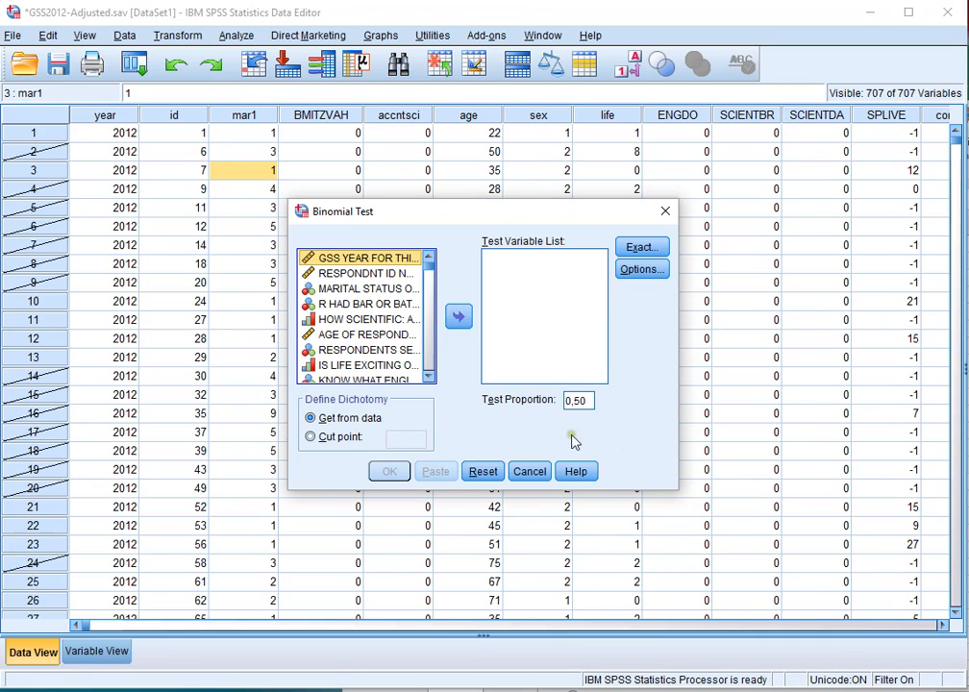
{"action": "left_click", "coordinate": [363, 289]}
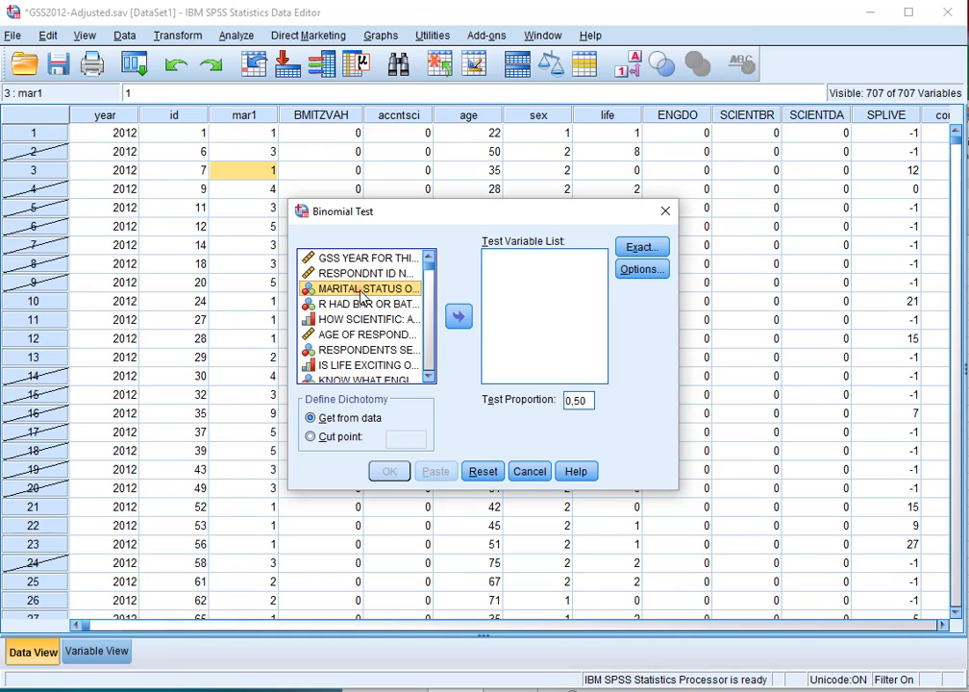
{"action": "left_click", "coordinate": [458, 317]}
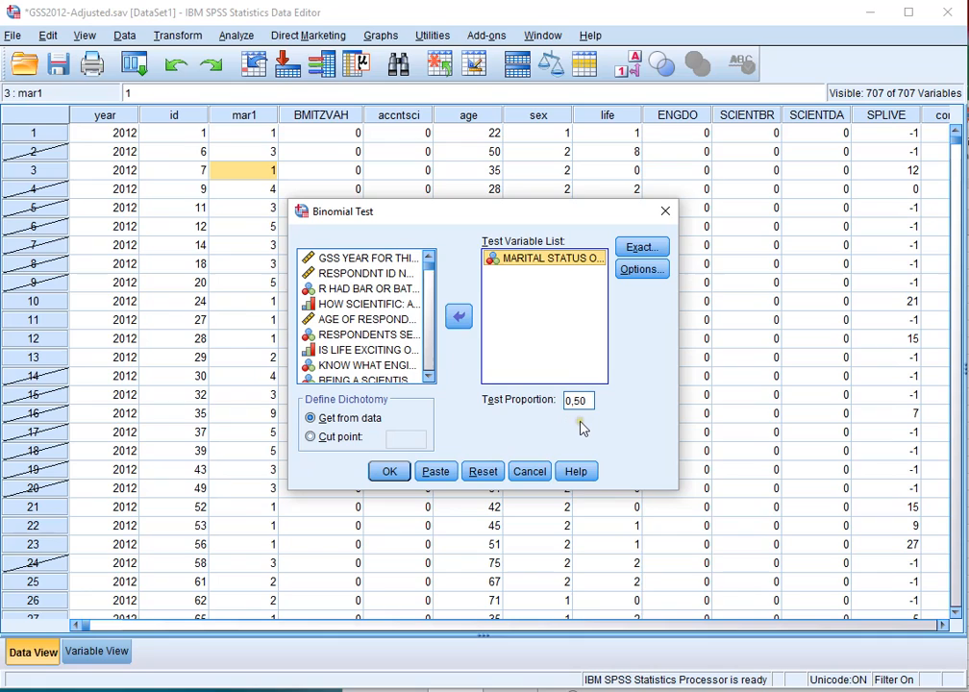
{"action": "mouse_move", "coordinate": [580, 421]}
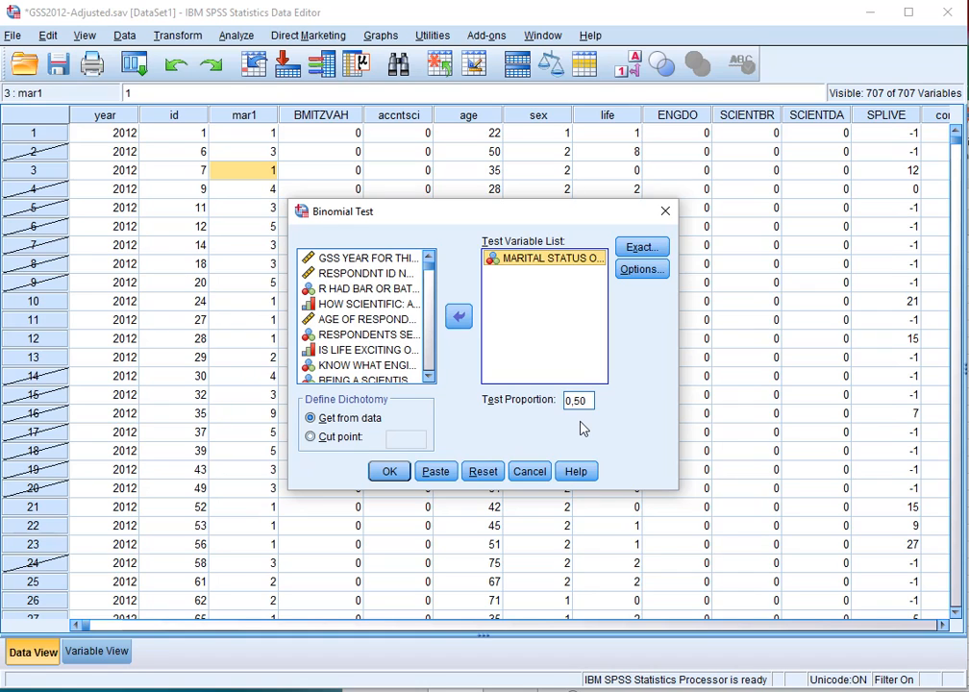
{"action": "mouse_move", "coordinate": [435, 471]}
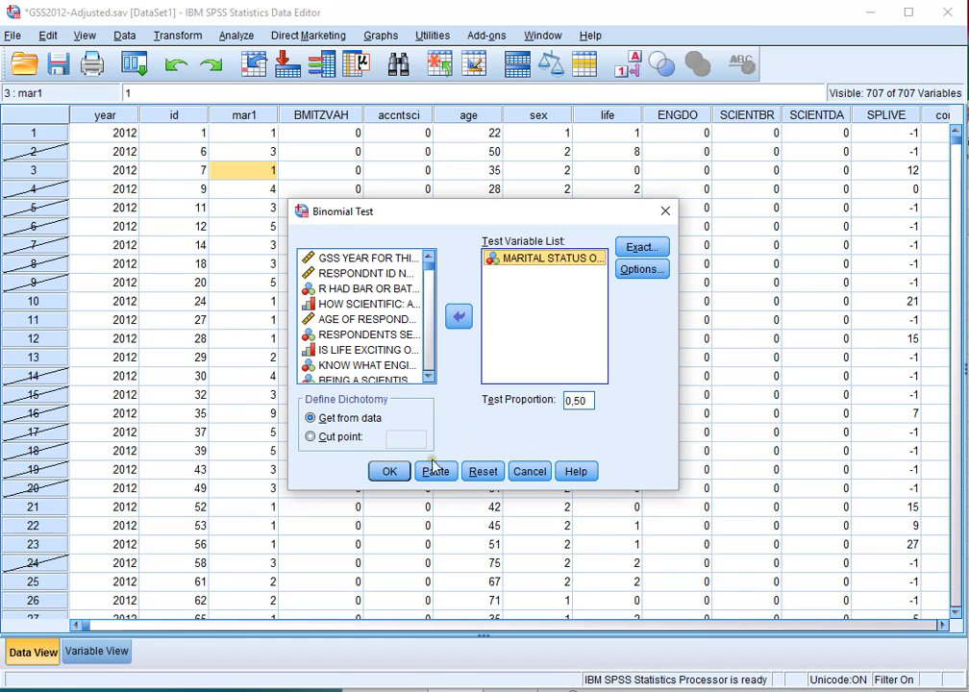
{"action": "left_click", "coordinate": [388, 471]}
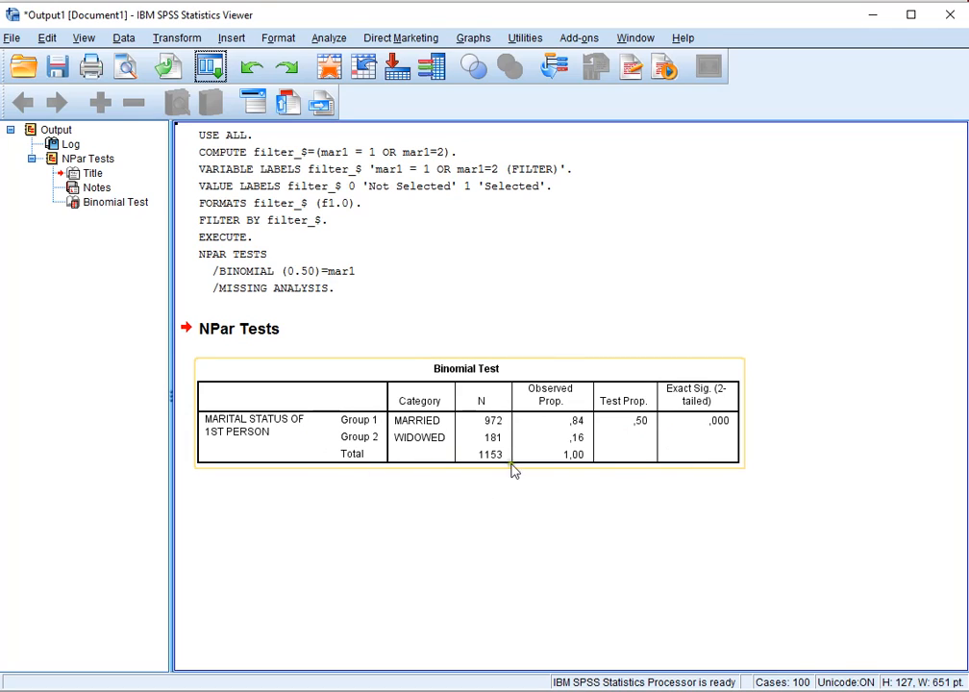
{"action": "mouse_move", "coordinate": [735, 429]}
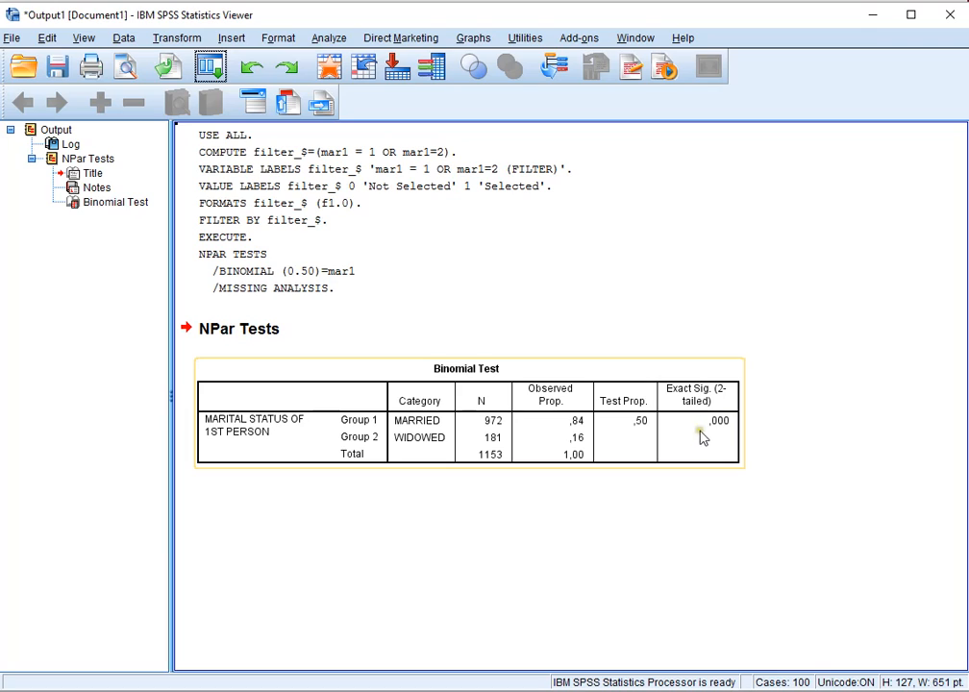
{"action": "mouse_move", "coordinate": [723, 428]}
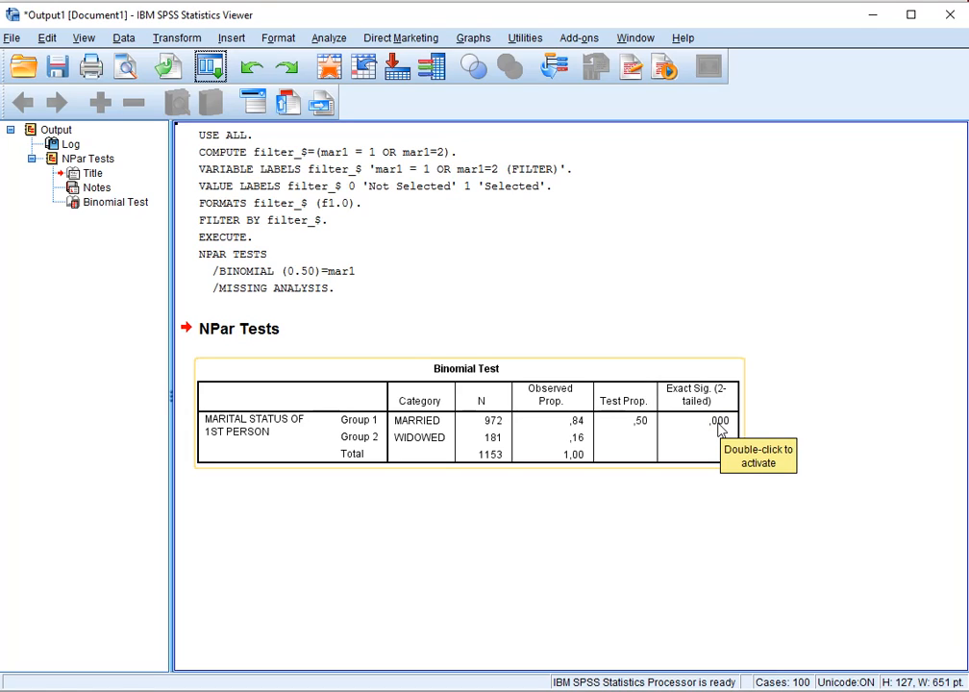
Activate the Binomial Test pivot table to expose the full Exact Sig. value.
{"action": "double_click", "coordinate": [467, 433]}
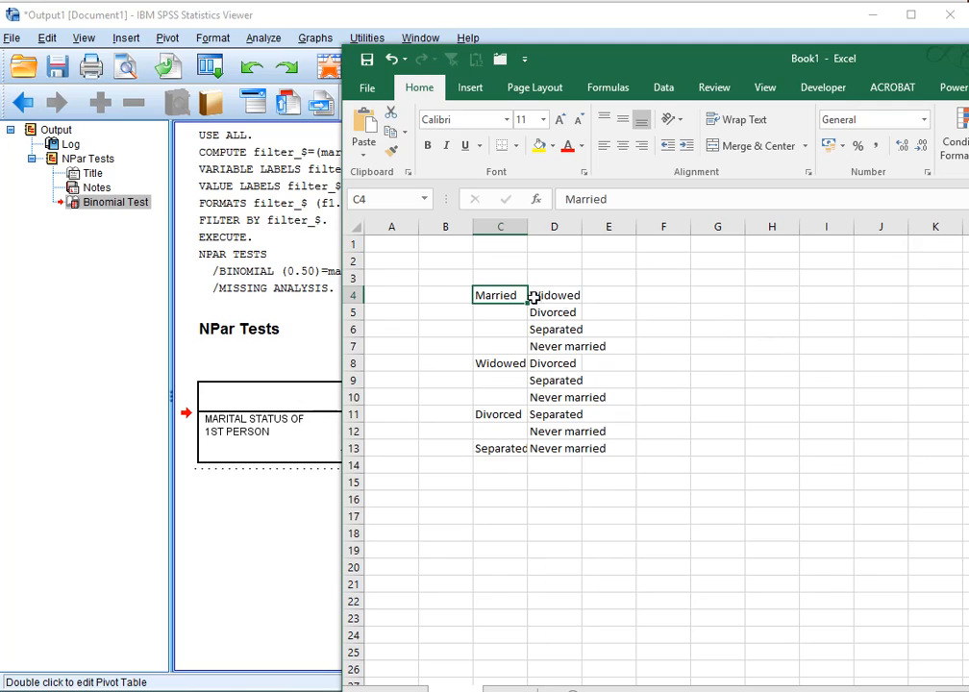
Bring the SPSS Viewer output back in front of Excel.
{"action": "left_click", "coordinate": [609, 294]}
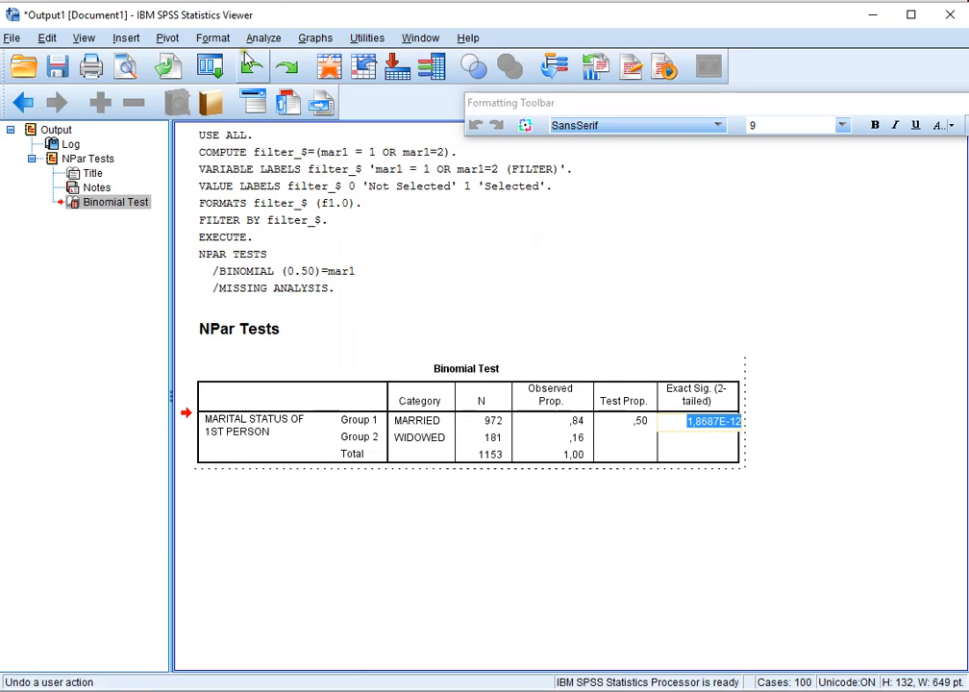
{"action": "mouse_move", "coordinate": [210, 65]}
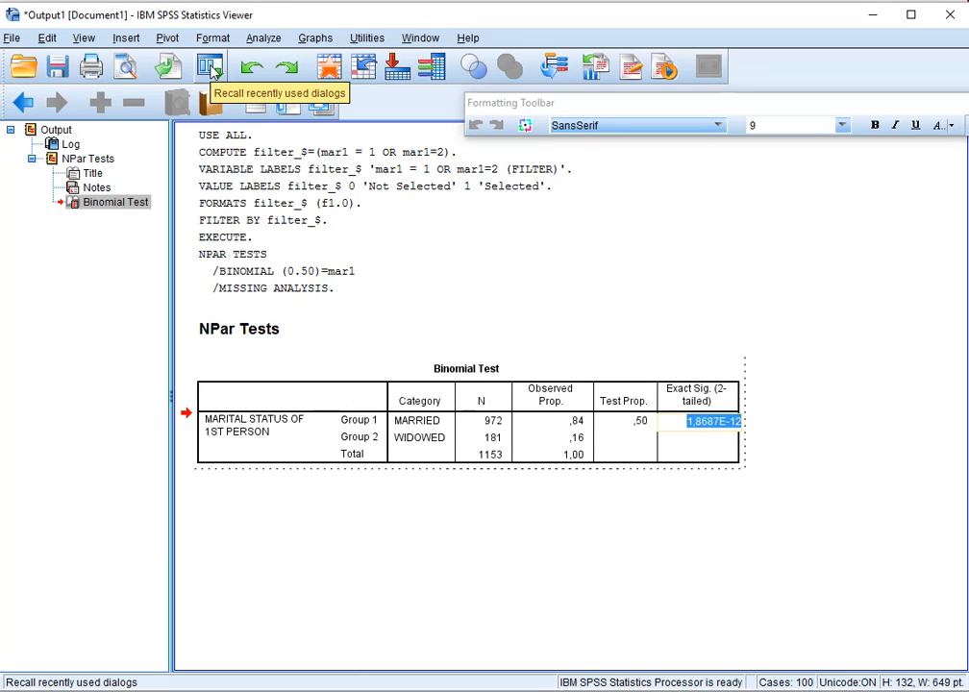
Change the filter to mar1 = 1 OR mar1=3 and rerun the binomial test.
{"action": "left_click", "coordinate": [209, 65]}
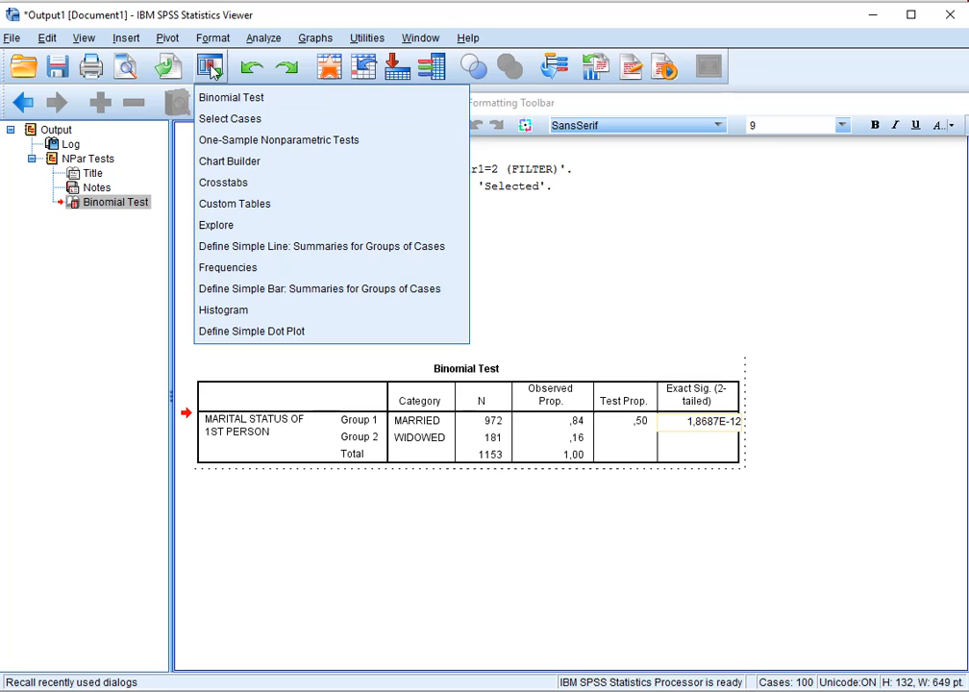
{"action": "mouse_move", "coordinate": [230, 118]}
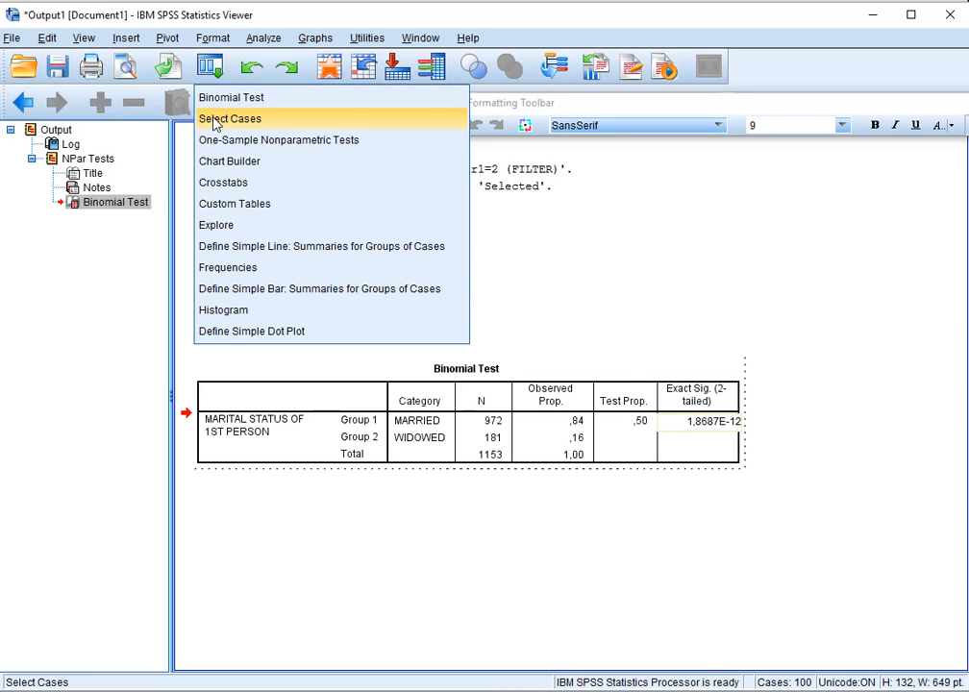
{"action": "left_click", "coordinate": [229, 118]}
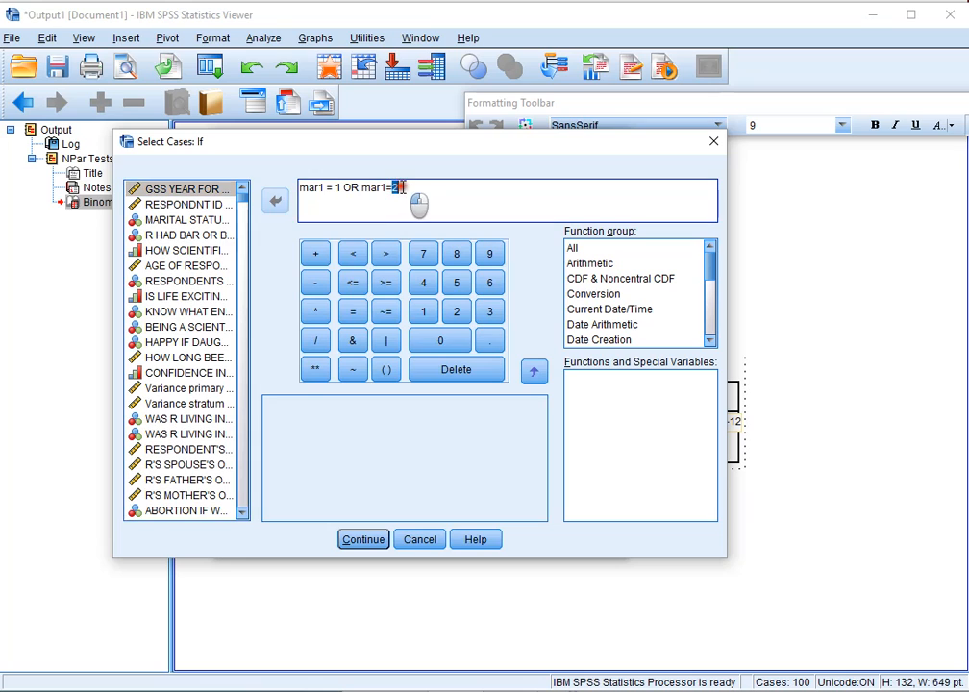
{"action": "type", "text": "3"}
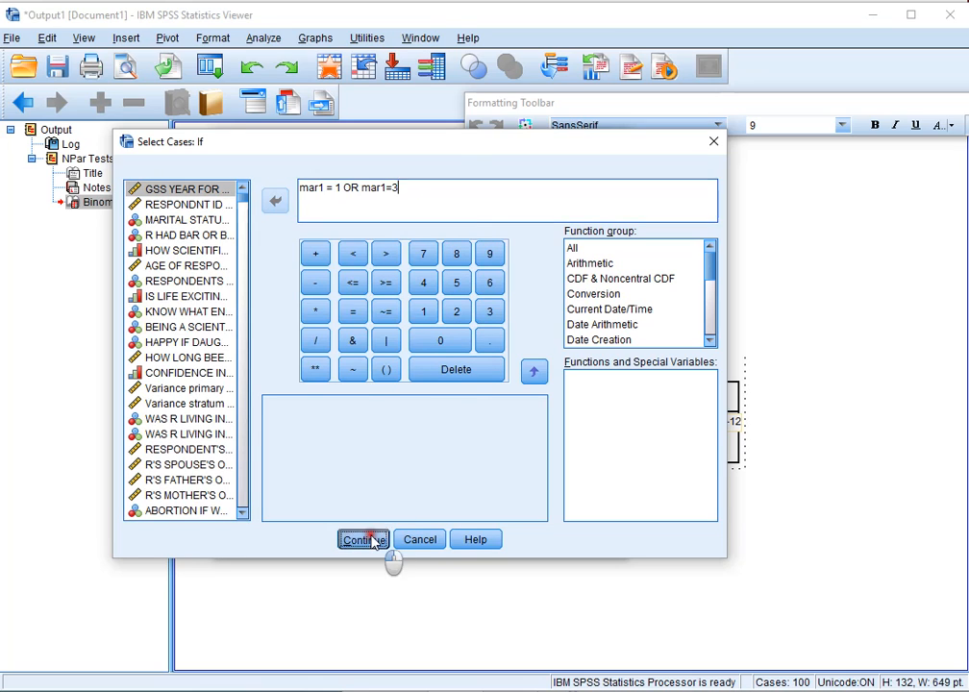
{"action": "left_click", "coordinate": [363, 538]}
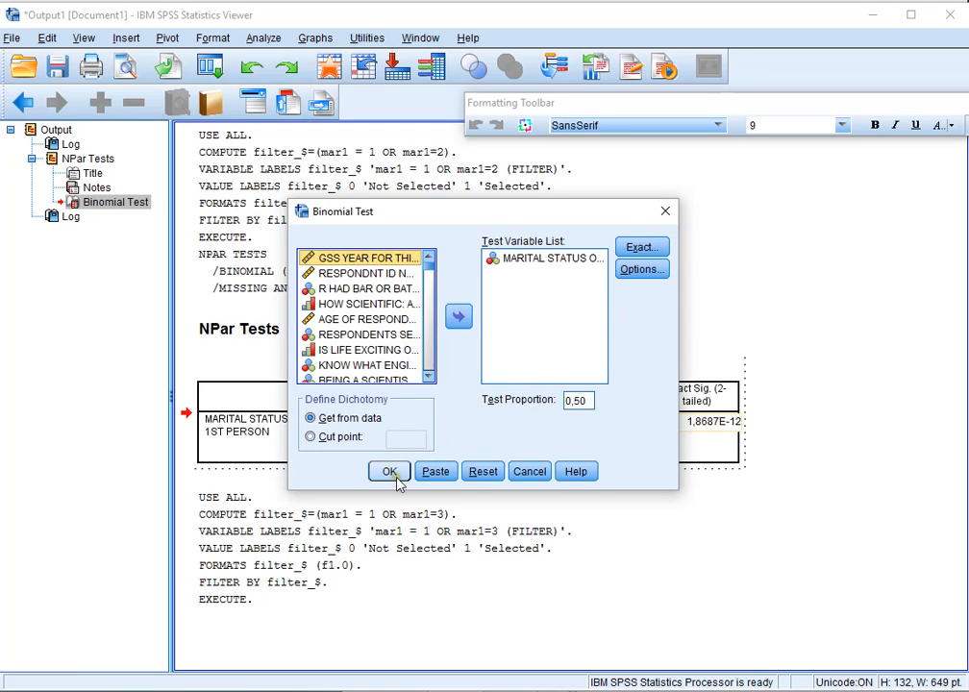
{"action": "left_click", "coordinate": [388, 471]}
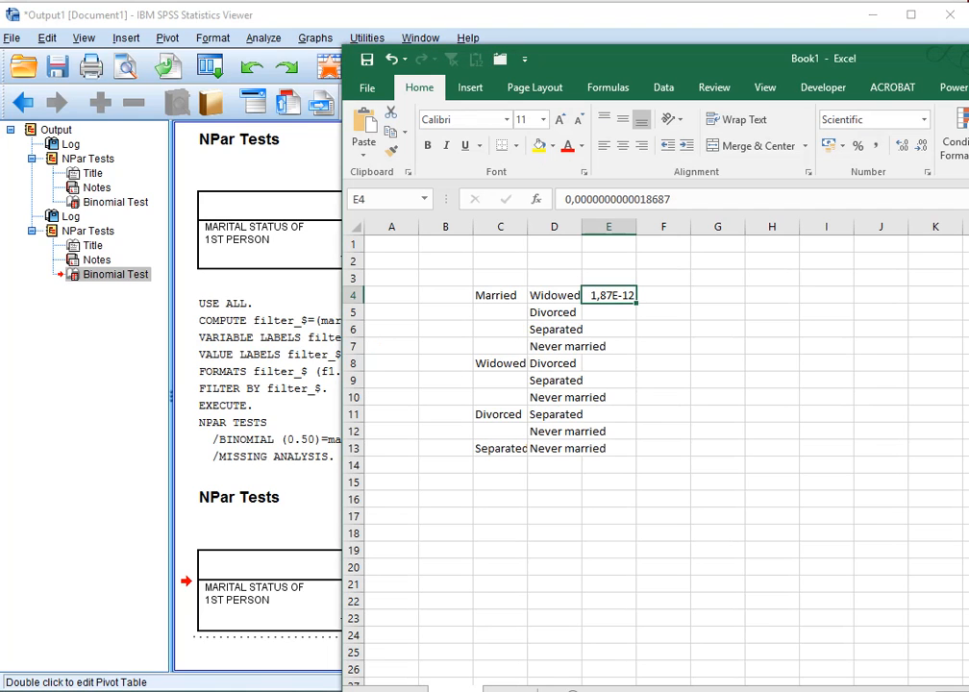
Filter to mar1 = 1 OR mar1=4 and rerun the married-versus-separated binomial test.
{"action": "left_click", "coordinate": [609, 312]}
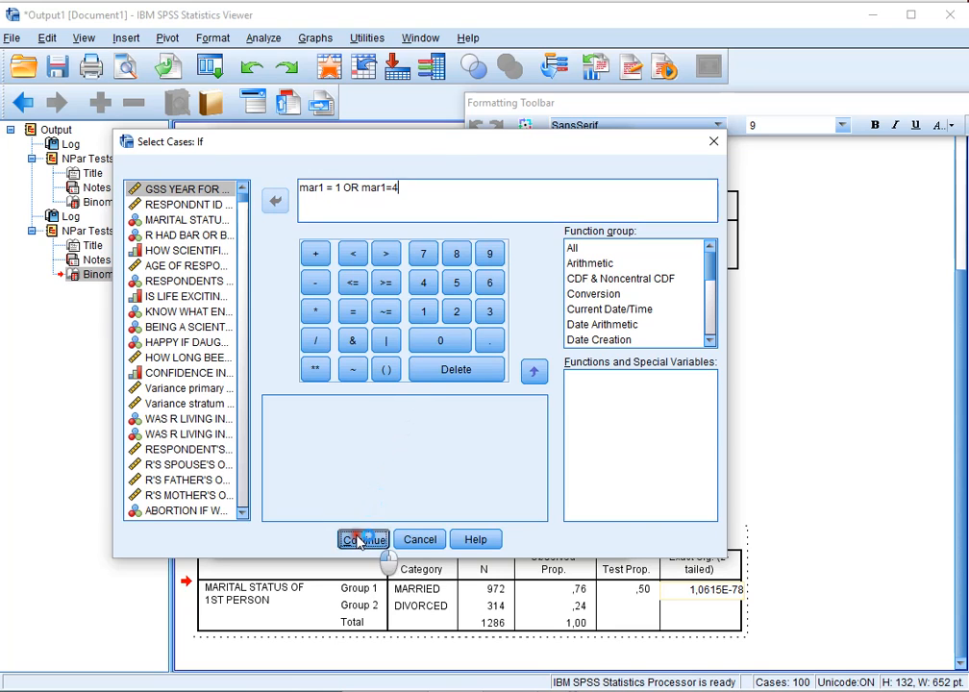
{"action": "left_click", "coordinate": [363, 539]}
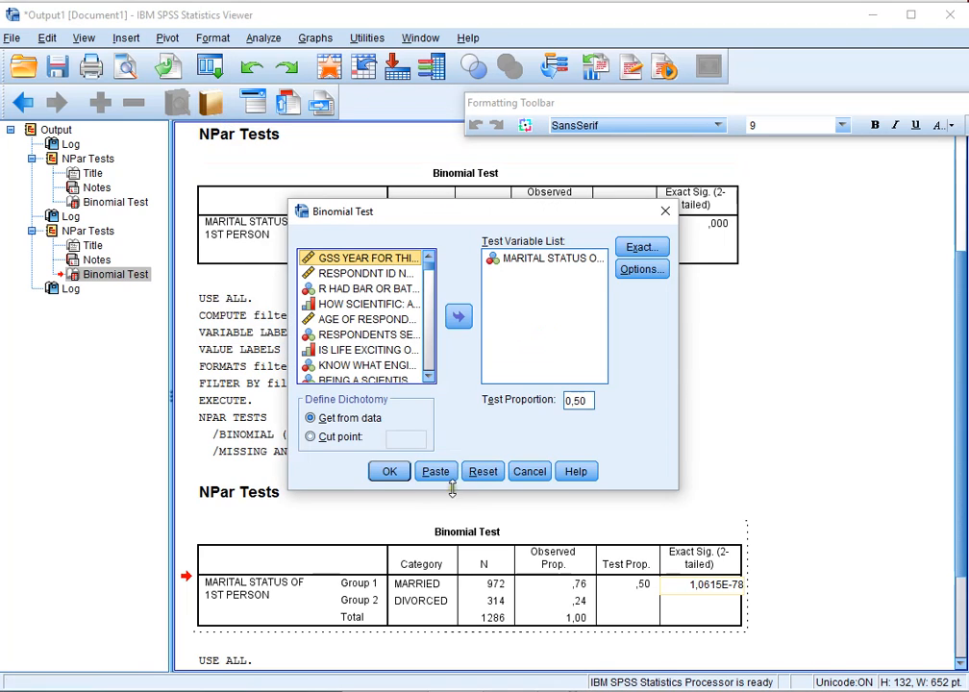
{"action": "left_click", "coordinate": [389, 471]}
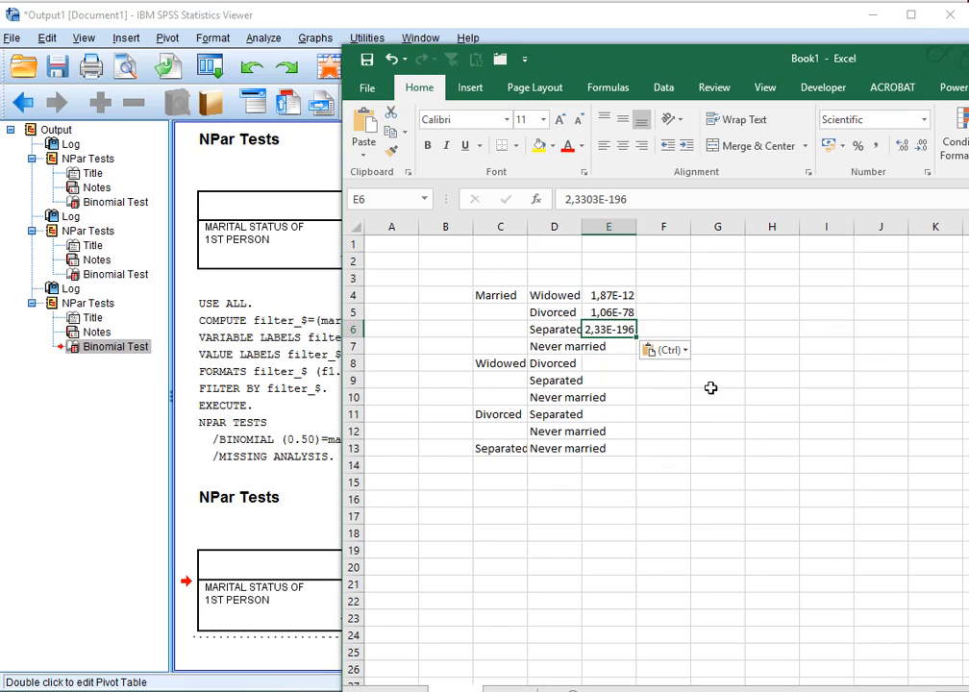
{"action": "mouse_move", "coordinate": [722, 431]}
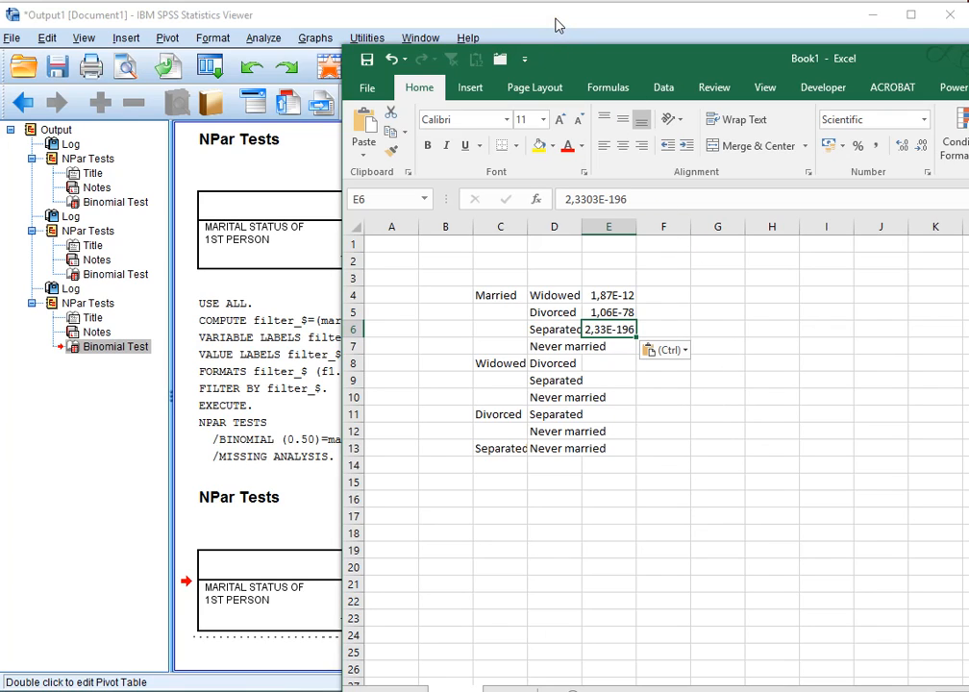
{"action": "mouse_move", "coordinate": [580, 60]}
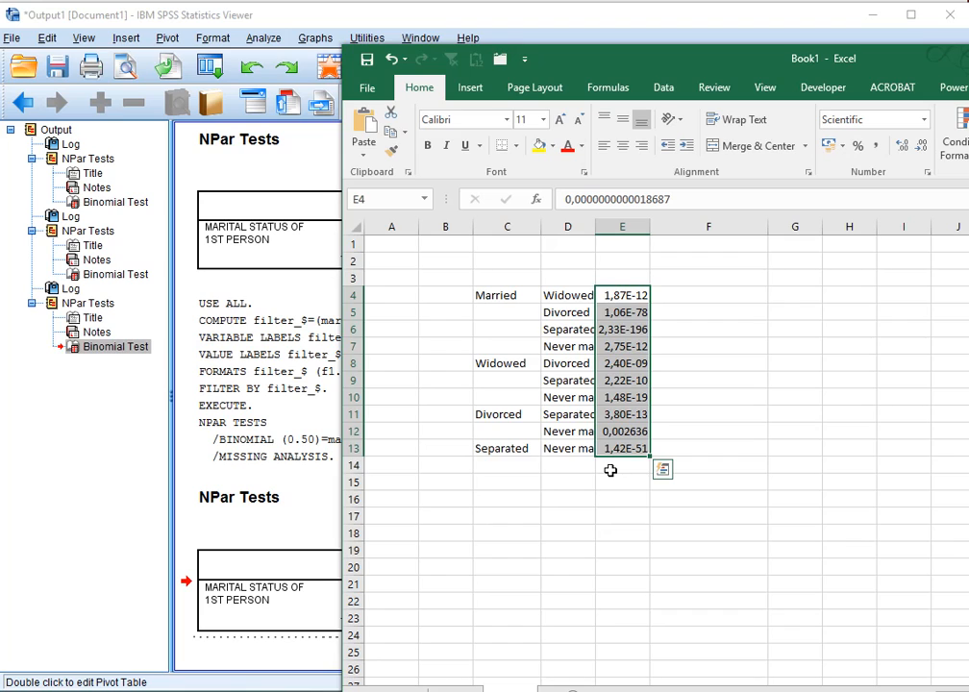
Number the ten comparisons 1 to 10 in column B with the fill handle.
{"action": "left_click", "coordinate": [446, 296]}
{"action": "type", "text": "1"}
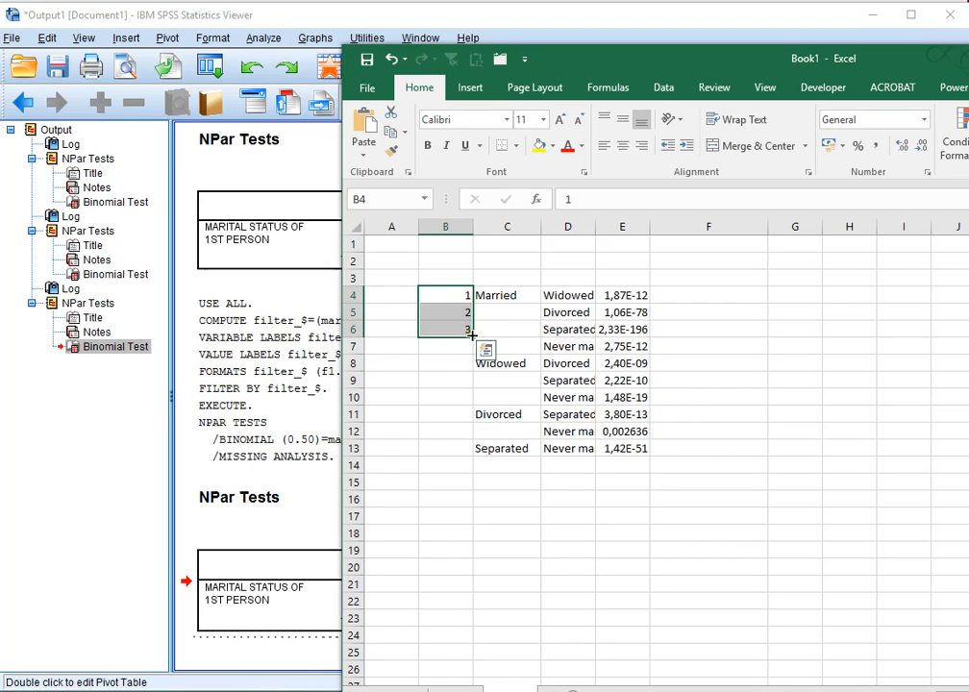
{"action": "left_click_drag", "start_coordinate": [472, 330], "coordinate": [472, 449]}
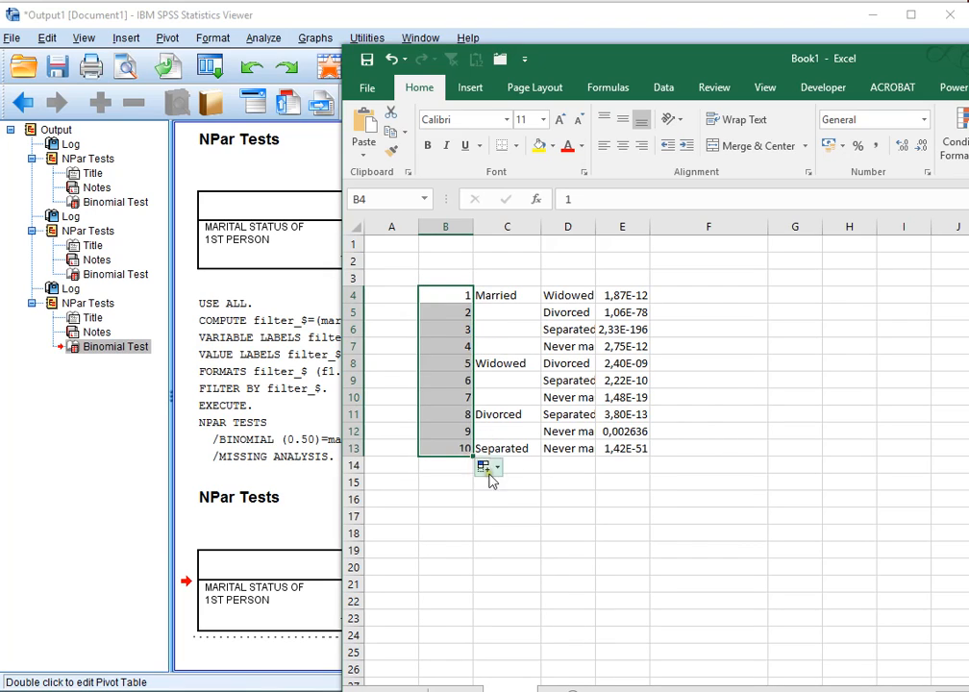
{"action": "left_click", "coordinate": [507, 499]}
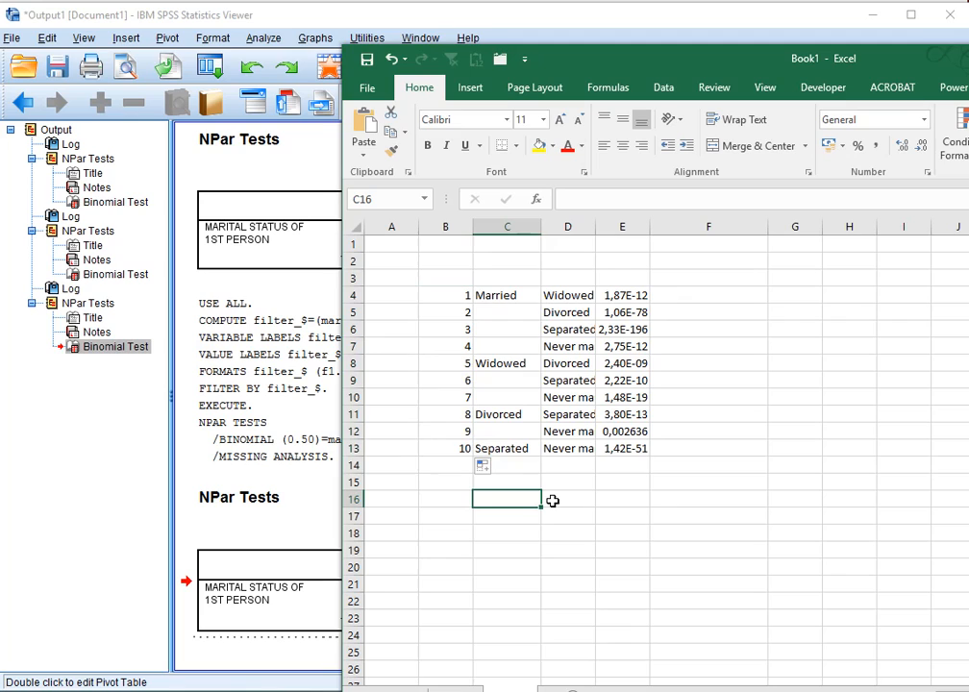
Enter significance level 5% (0,05), 10 comparisons, and threshold formula =D16/B18.
{"action": "type", "text": "5%"}
{"action": "left_click", "coordinate": [569, 500]}
{"action": "type", "text": ","}
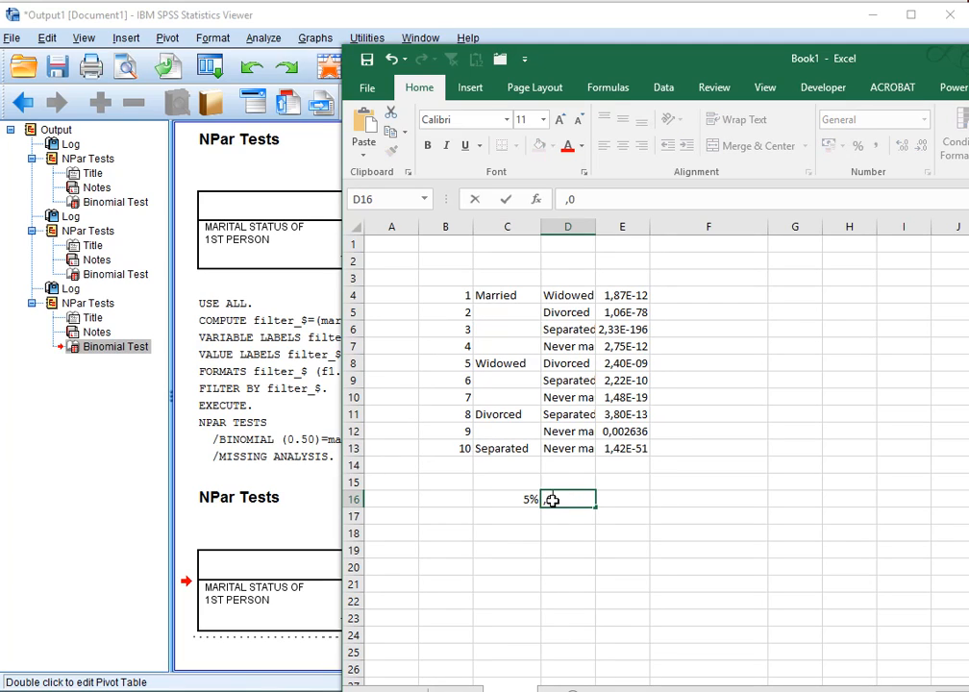
{"action": "type", "text": "0,05"}
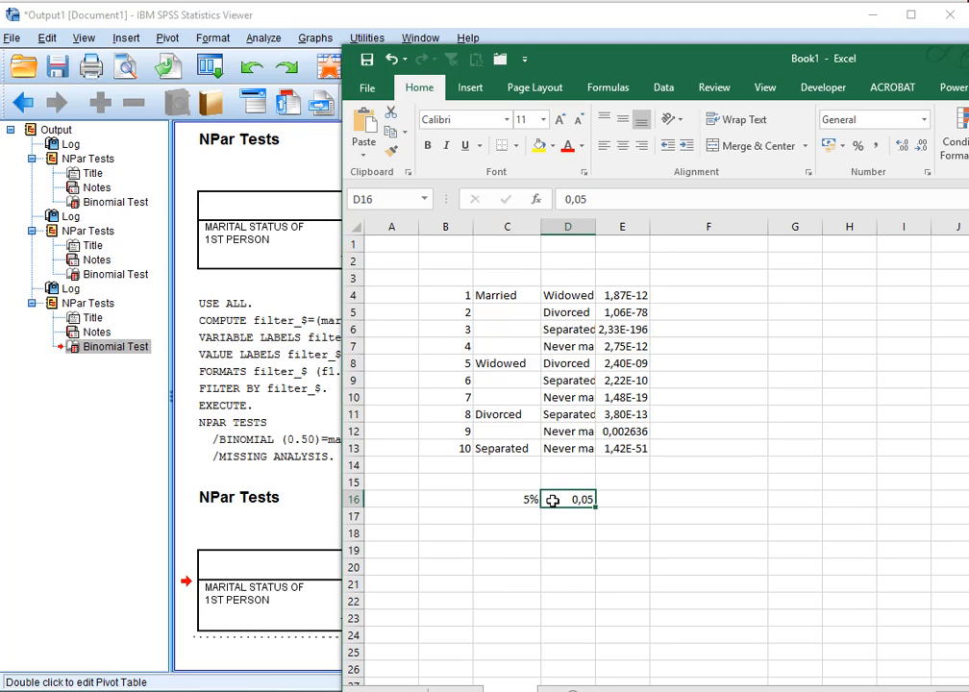
{"action": "left_click", "coordinate": [445, 516]}
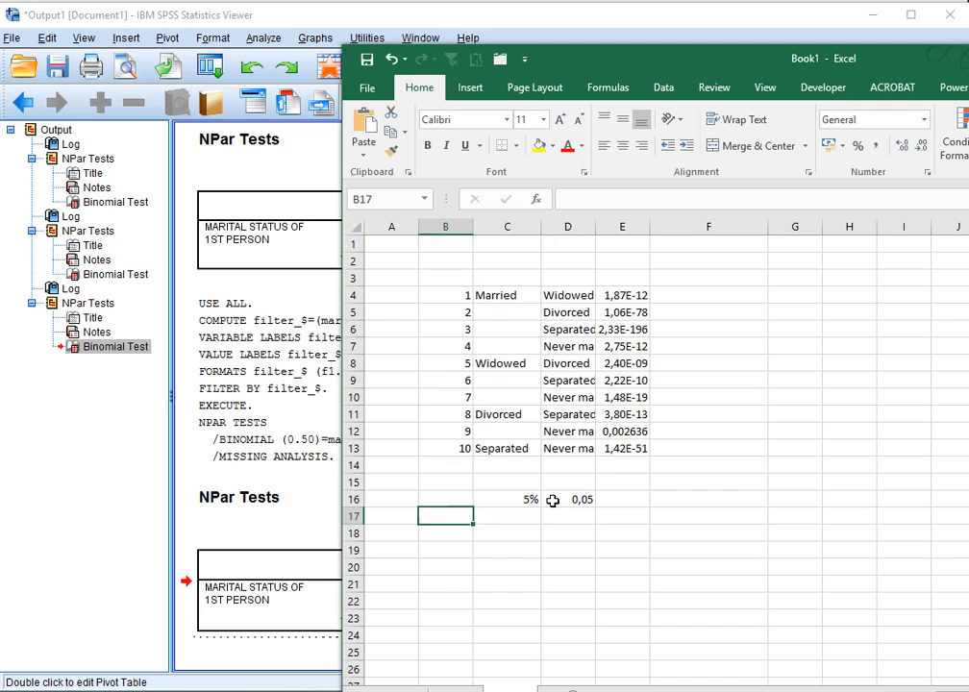
{"action": "type", "text": "10"}
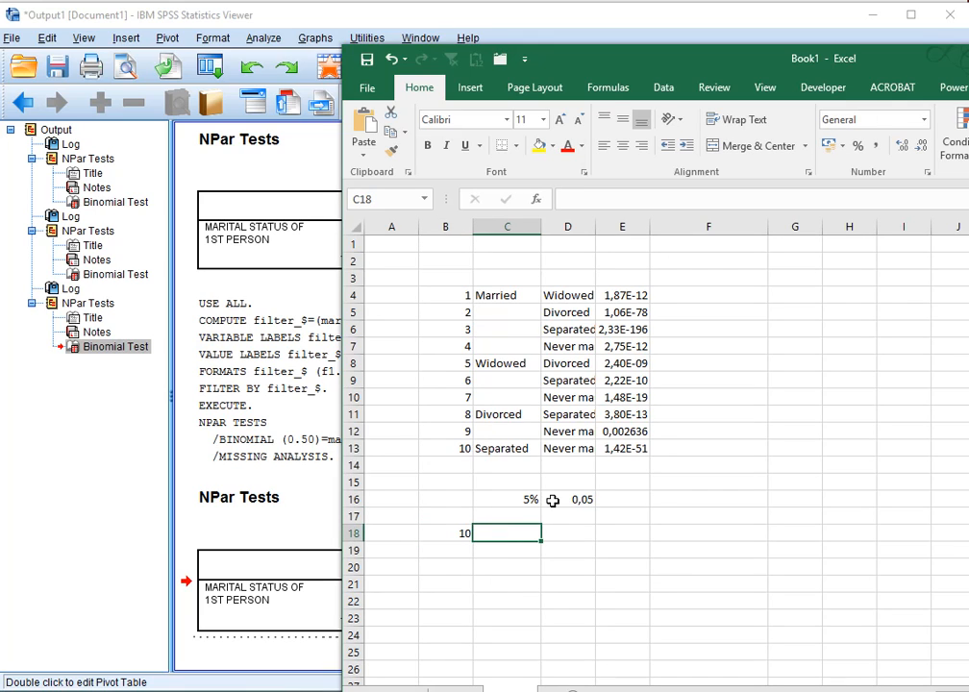
{"action": "type", "text": "=D16/B18"}
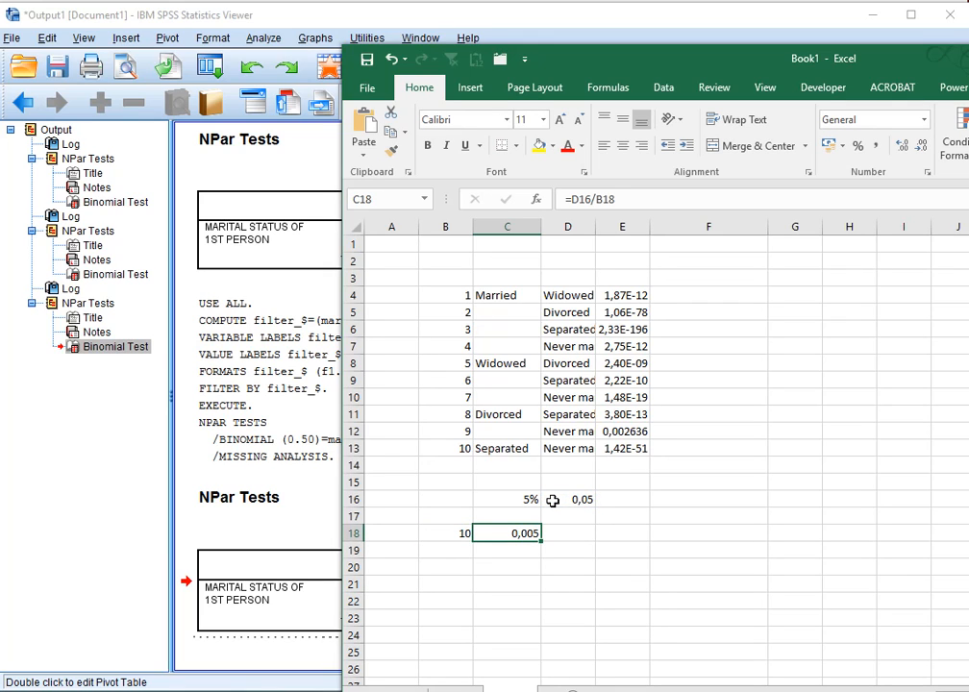
{"action": "mouse_move", "coordinate": [617, 293]}
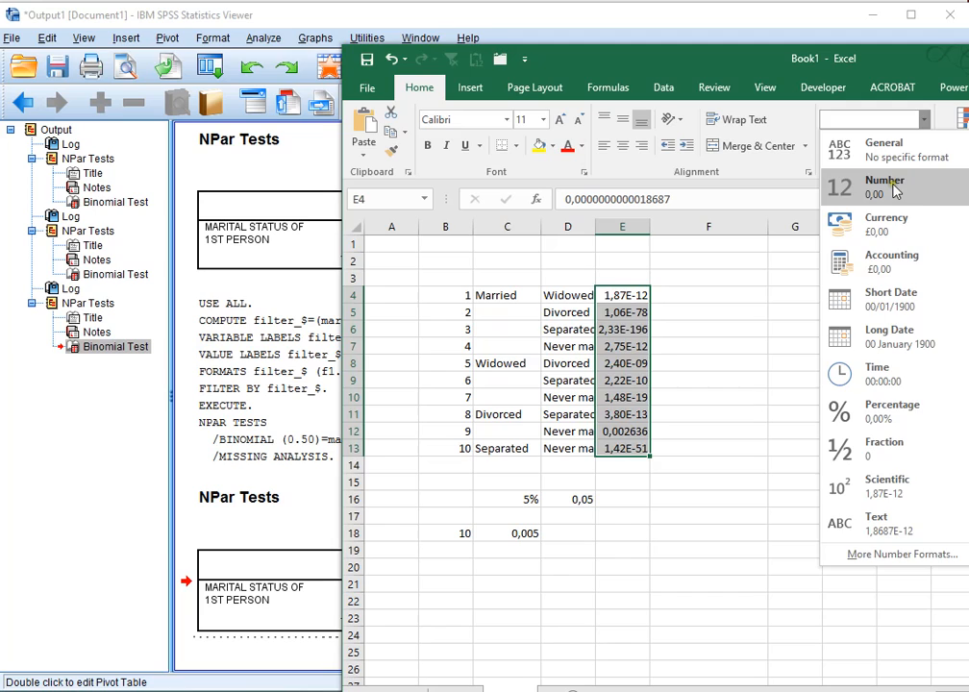
Format p-values E4:E13 as Number with extra decimal places, e.g. 0,002636 for pair 9.
{"action": "left_click", "coordinate": [883, 187]}
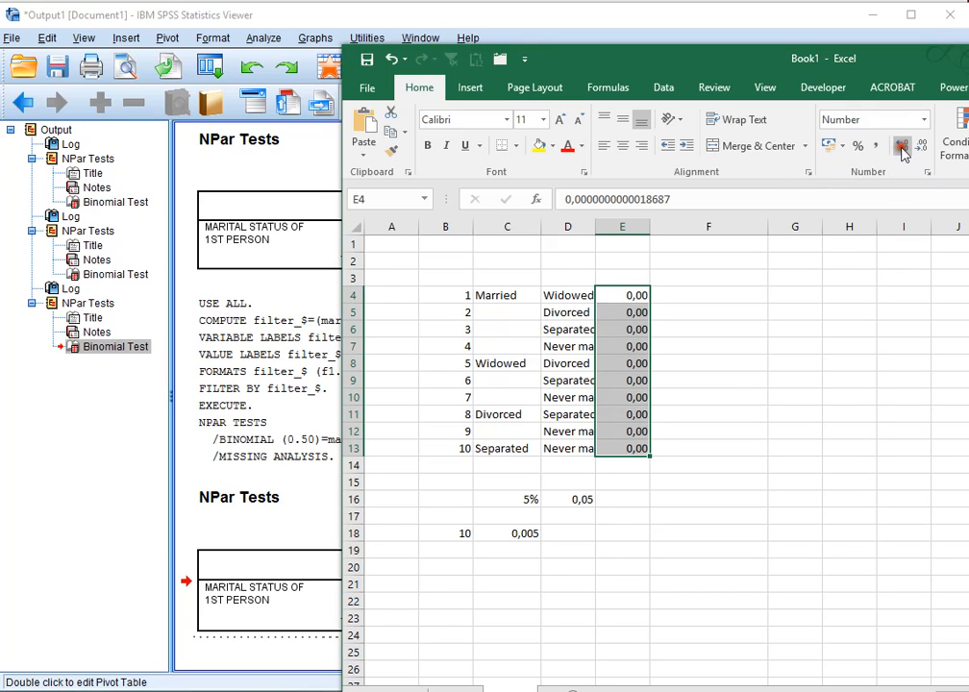
{"action": "left_click", "coordinate": [902, 146]}
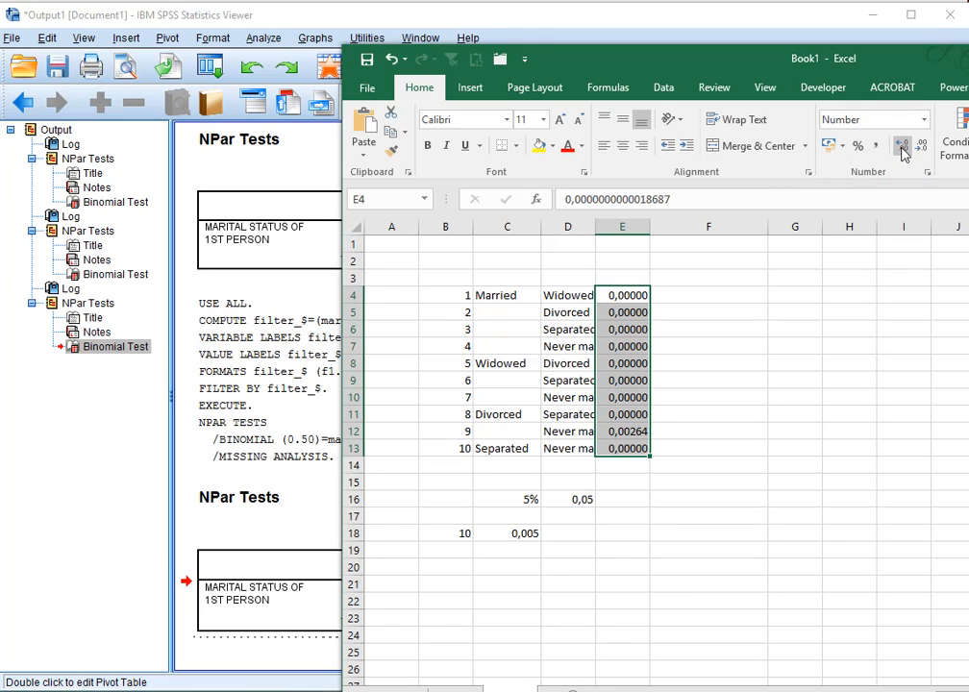
{"action": "left_click", "coordinate": [902, 145]}
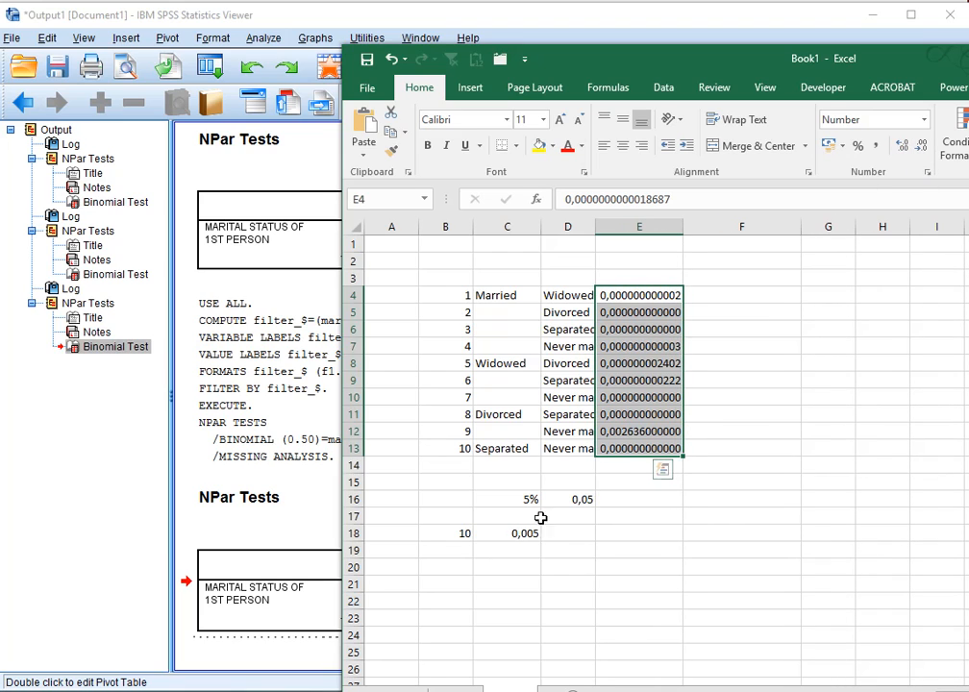
{"action": "left_click", "coordinate": [507, 533]}
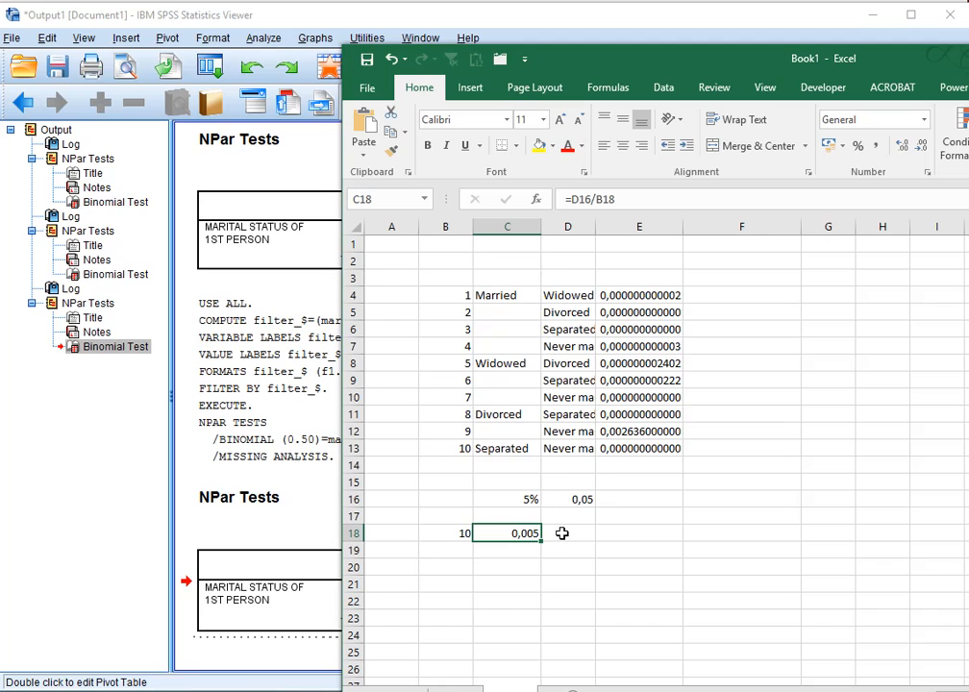
Enter =E4*$B$18 in F4 and fill down to F13, giving 0,026360 for pair 9.
{"action": "left_click", "coordinate": [567, 533]}
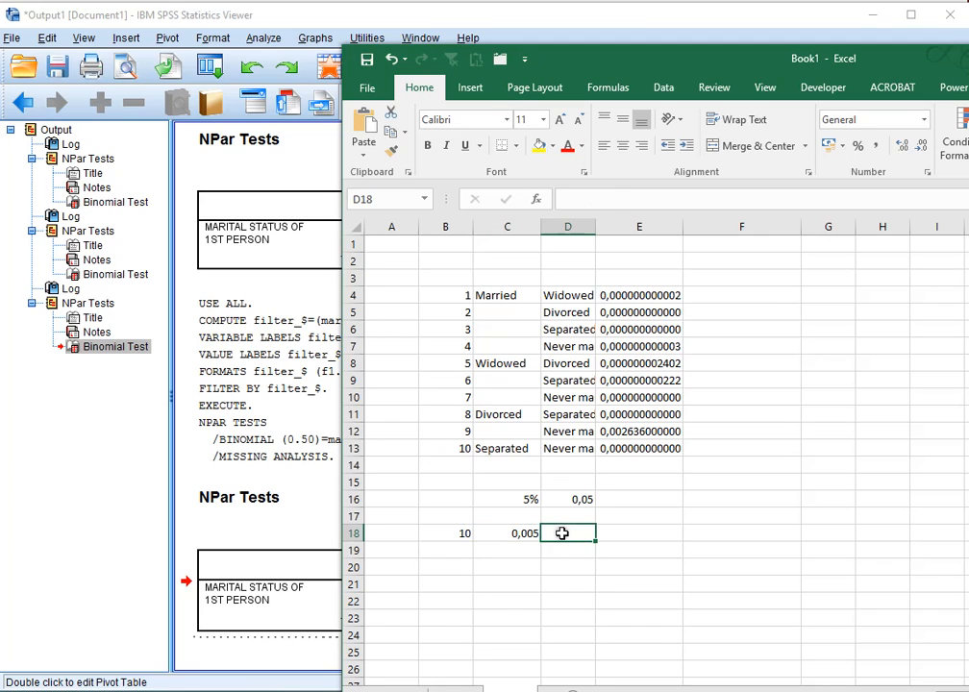
{"action": "left_click", "coordinate": [741, 296]}
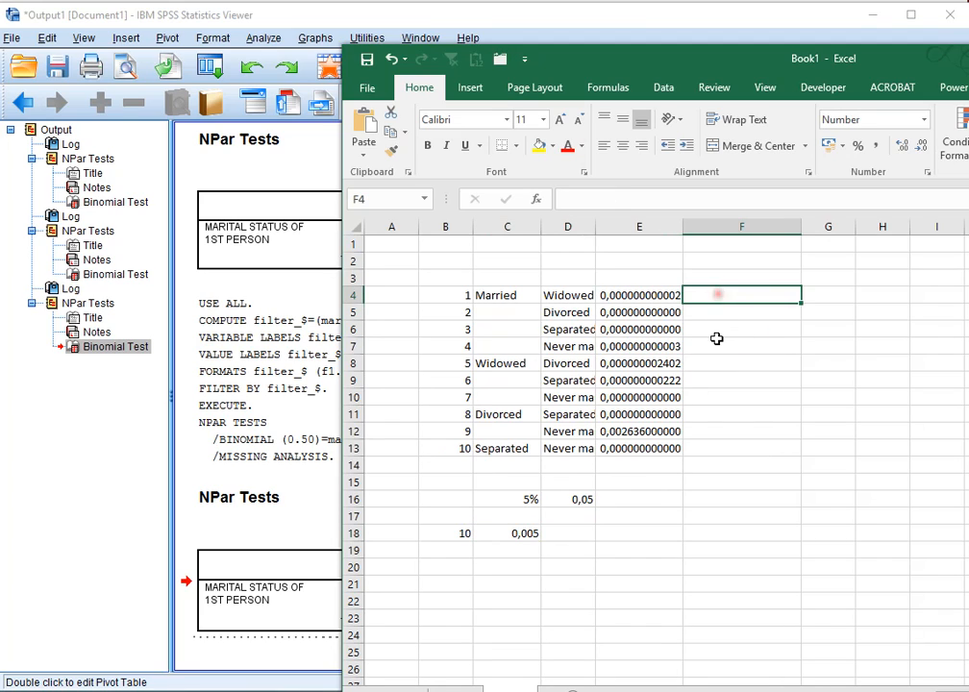
{"action": "type", "text": "=E4"}
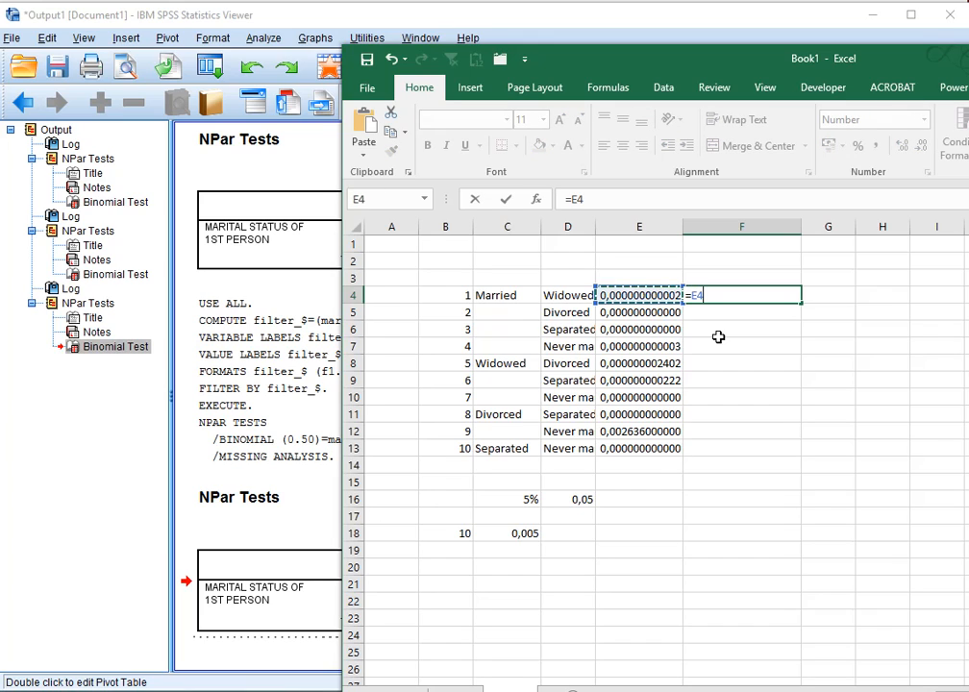
{"action": "type", "text": "*"}
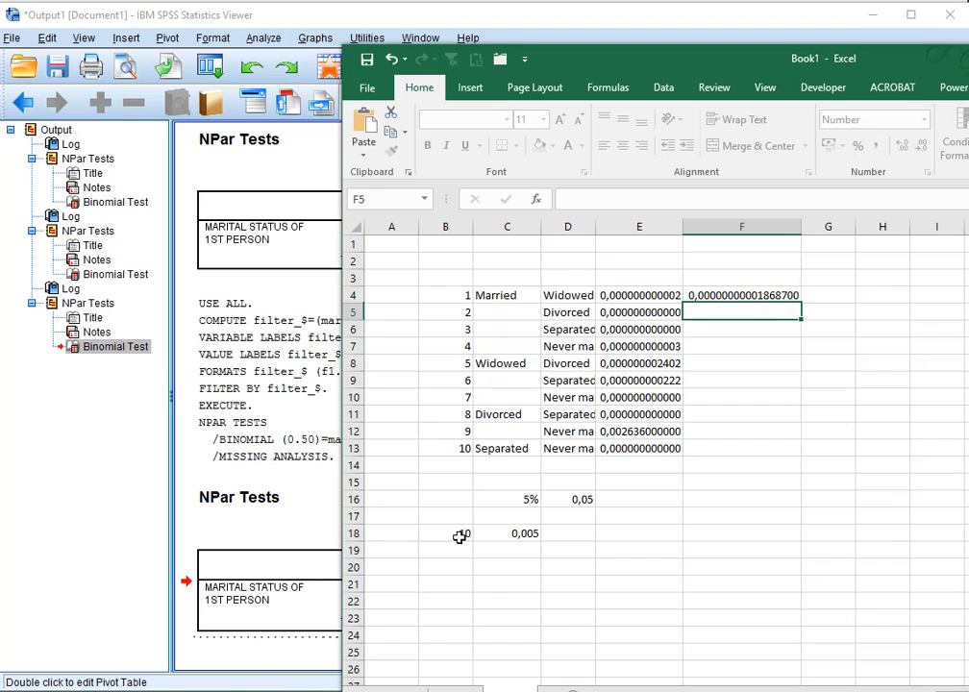
{"action": "left_click", "coordinate": [741, 295]}
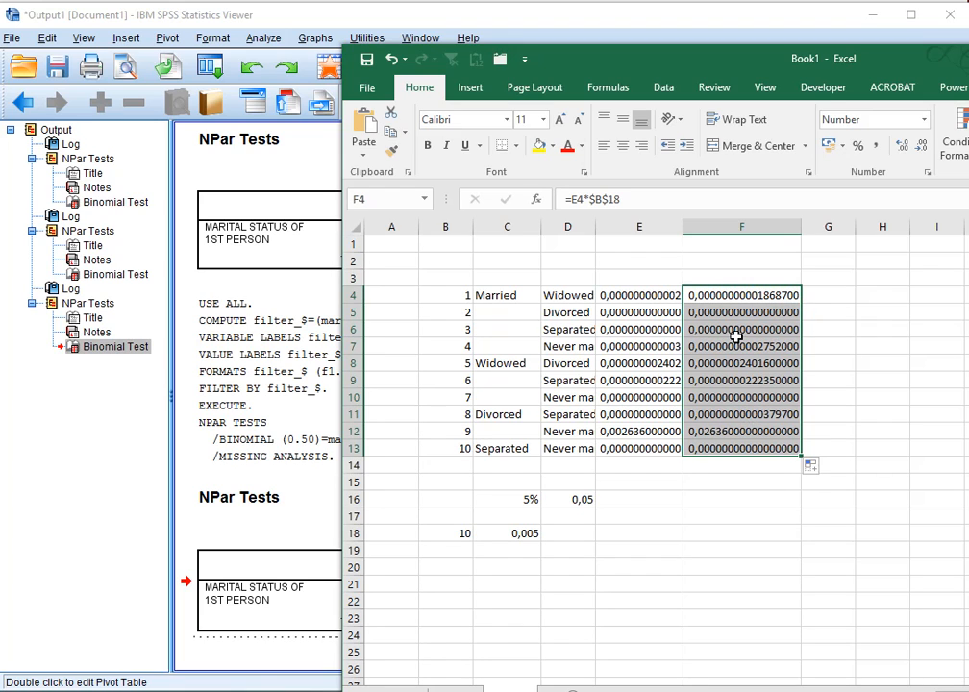
{"action": "left_click", "coordinate": [741, 430]}
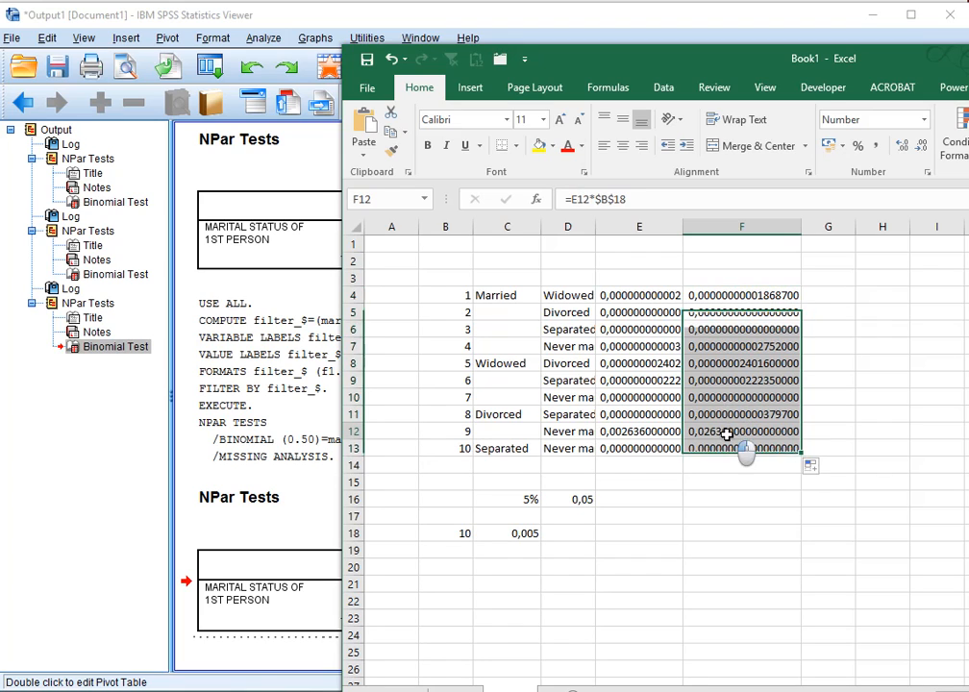
{"action": "left_click", "coordinate": [742, 431]}
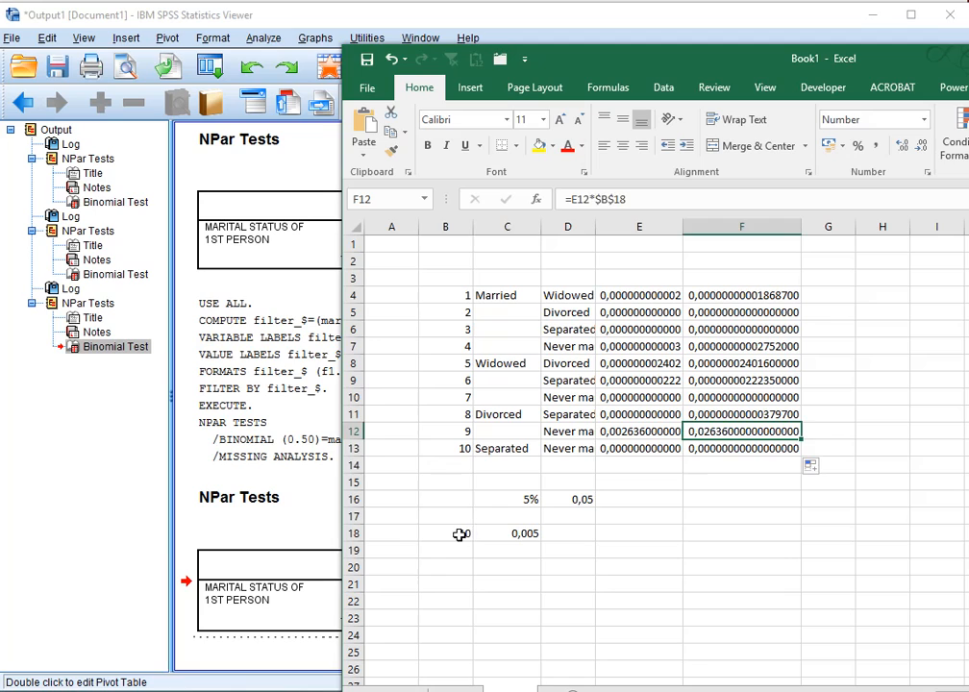
Fill row 20 with group count, =C20-1, their product and =E20/2, then set the count to 4.
{"action": "left_click", "coordinate": [445, 533]}
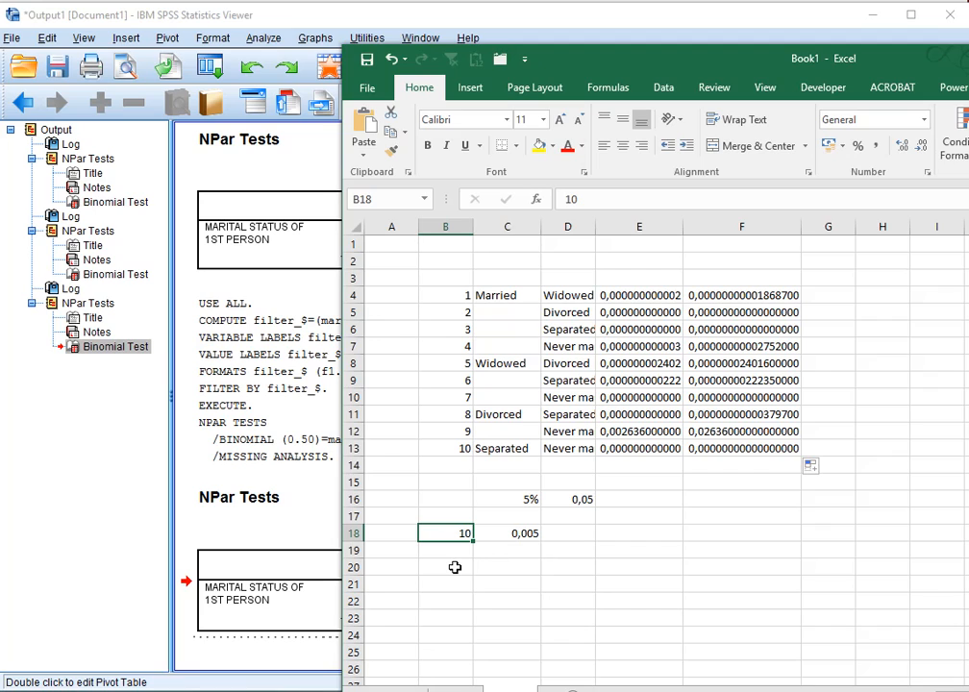
{"action": "left_click", "coordinate": [507, 566]}
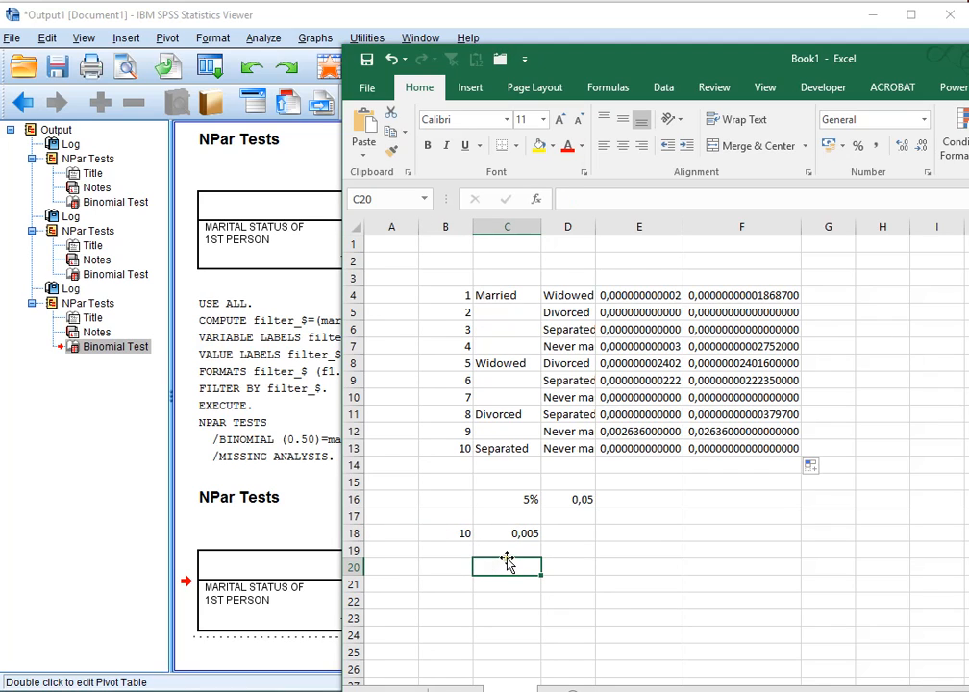
{"action": "type", "text": "5"}
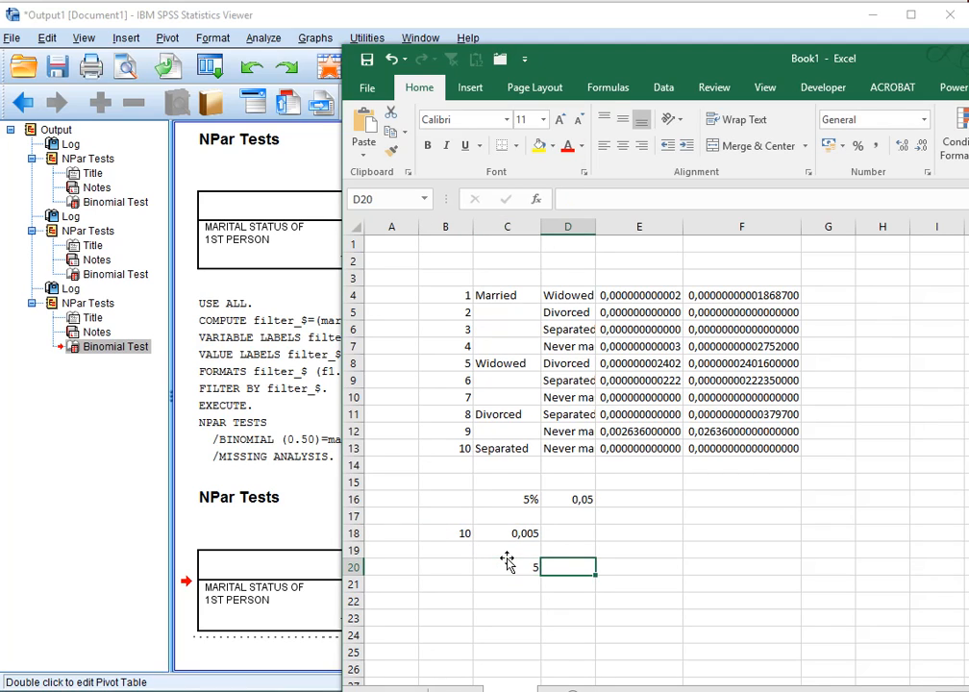
{"action": "type", "text": "=C20-1"}
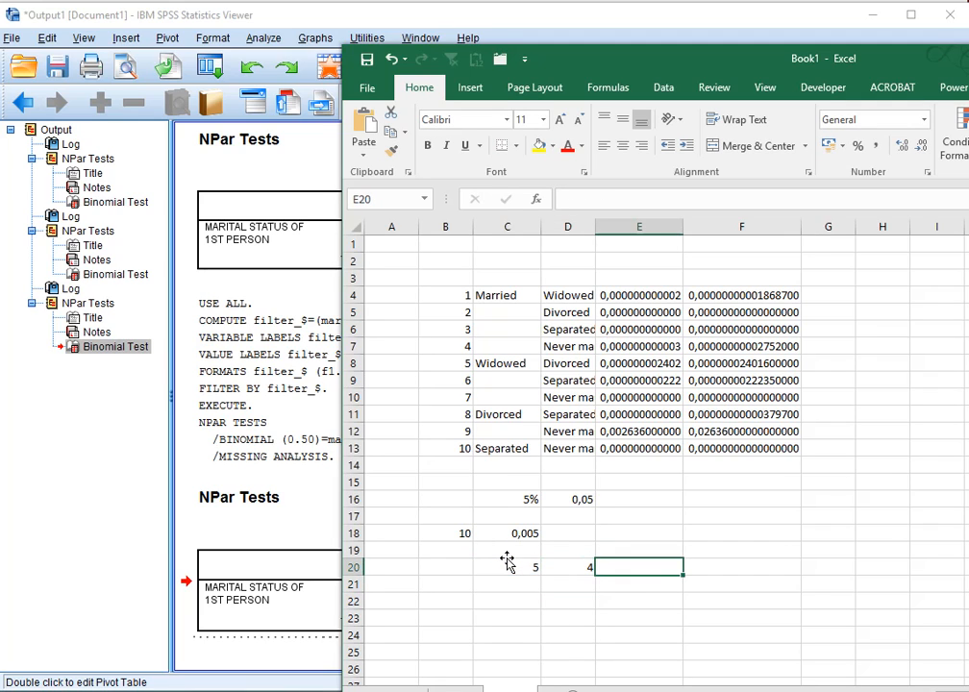
{"action": "left_click", "coordinate": [507, 567]}
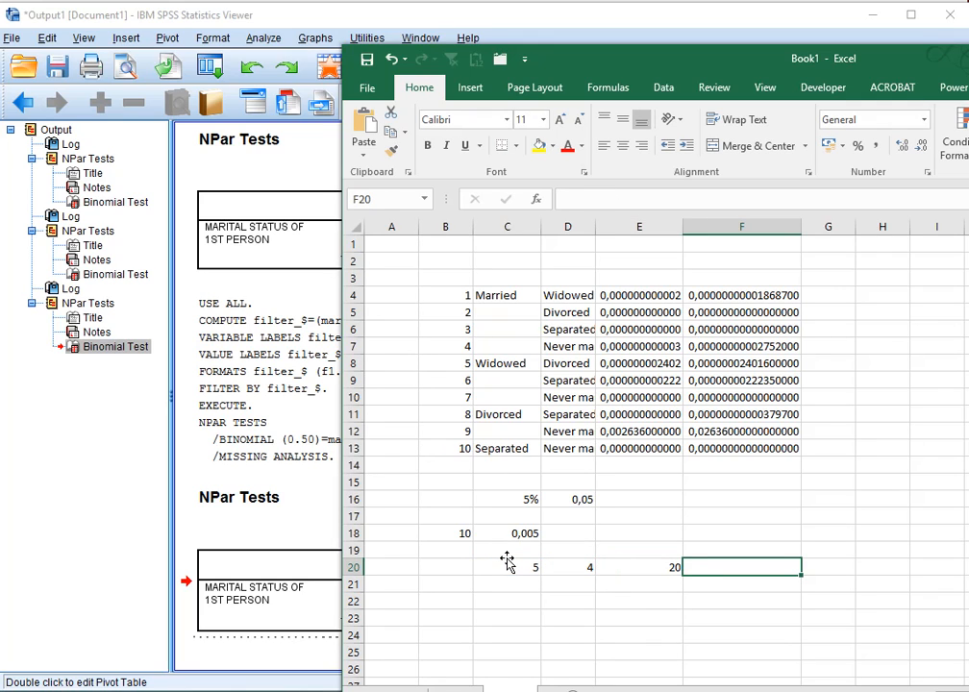
{"action": "type", "text": "=E20/2"}
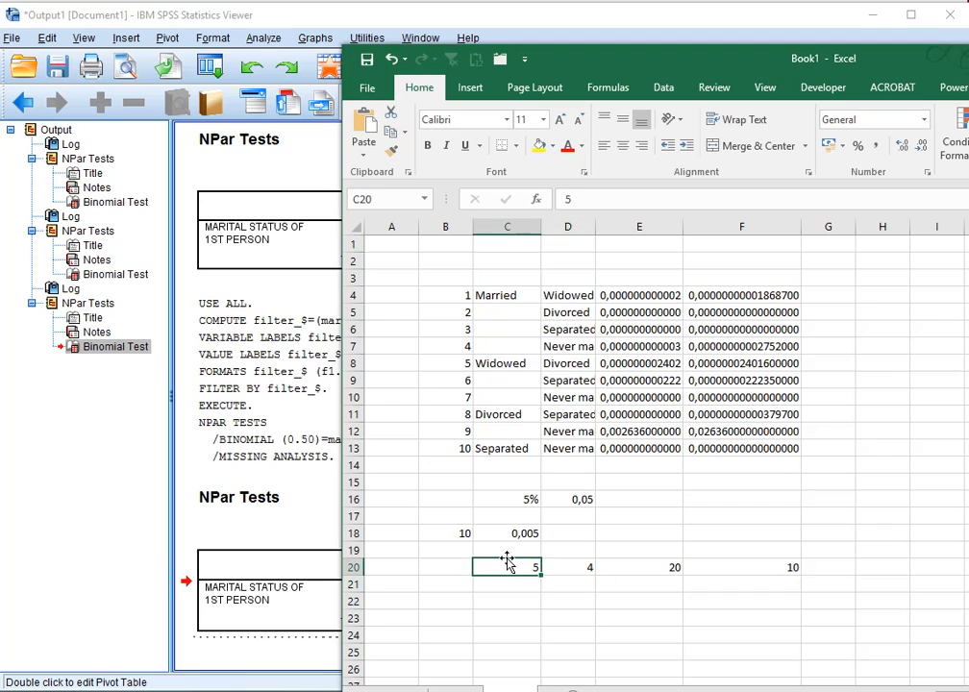
{"action": "type", "text": "4"}
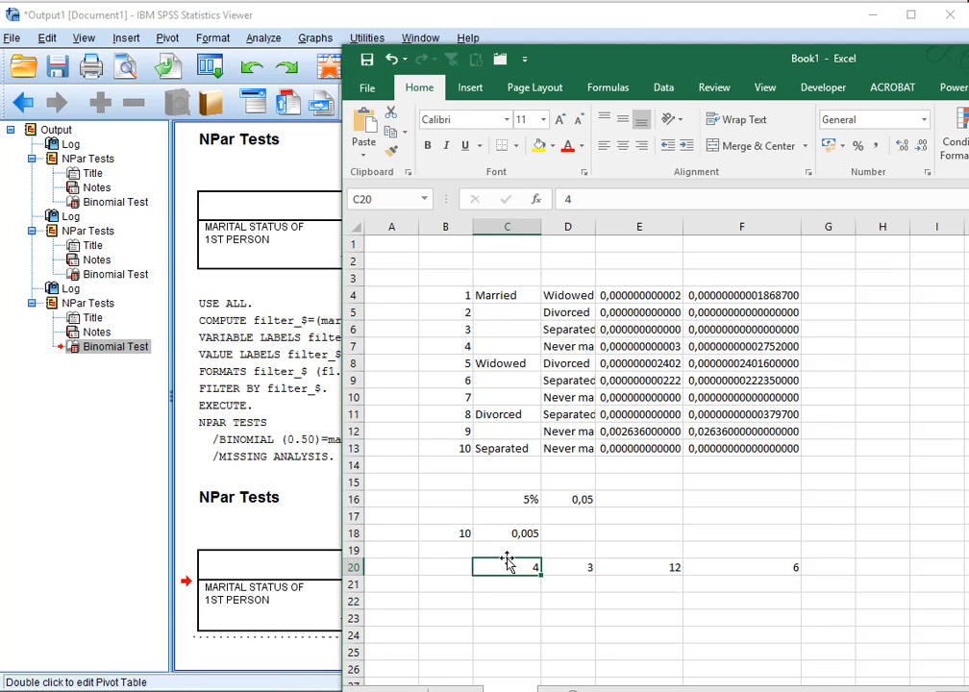
{"action": "mouse_move", "coordinate": [864, 460]}
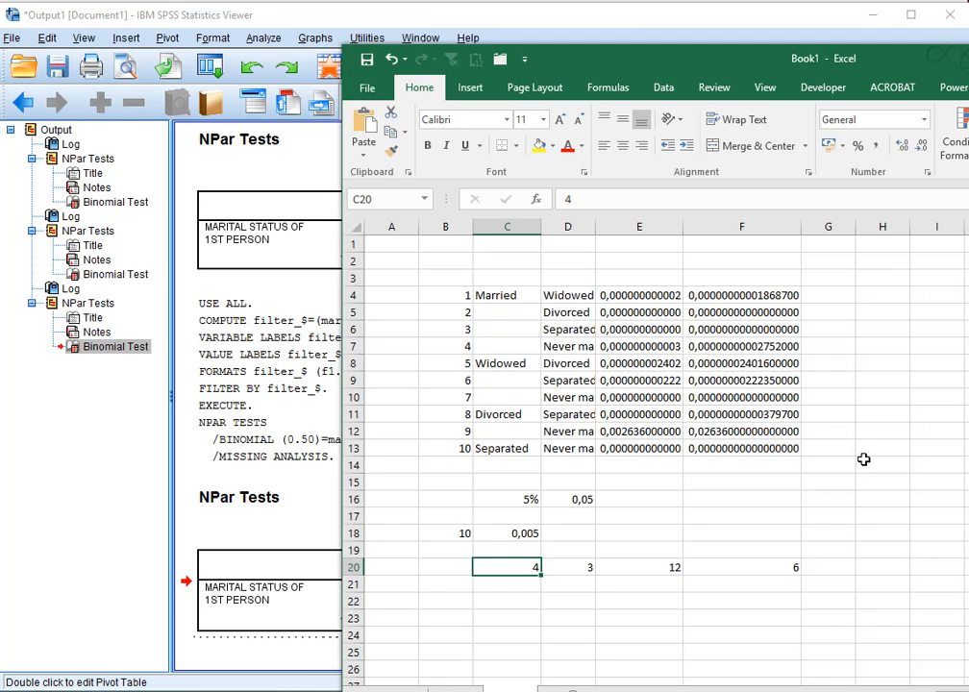